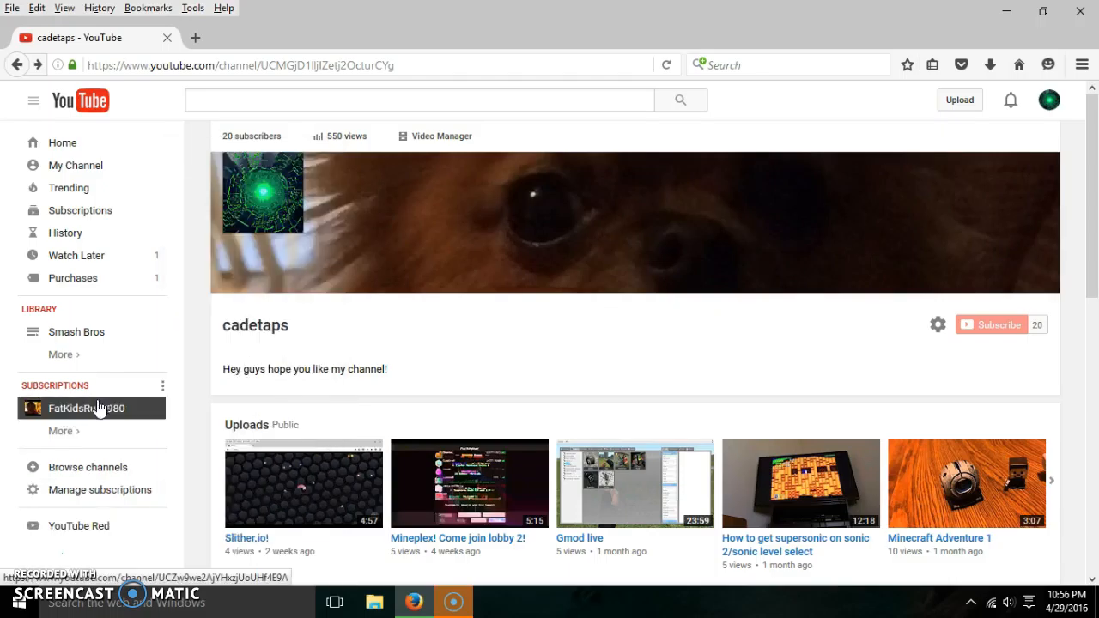
Scroll around the cadetaps channel page before heading to the subscriber count
left_click(63, 431)
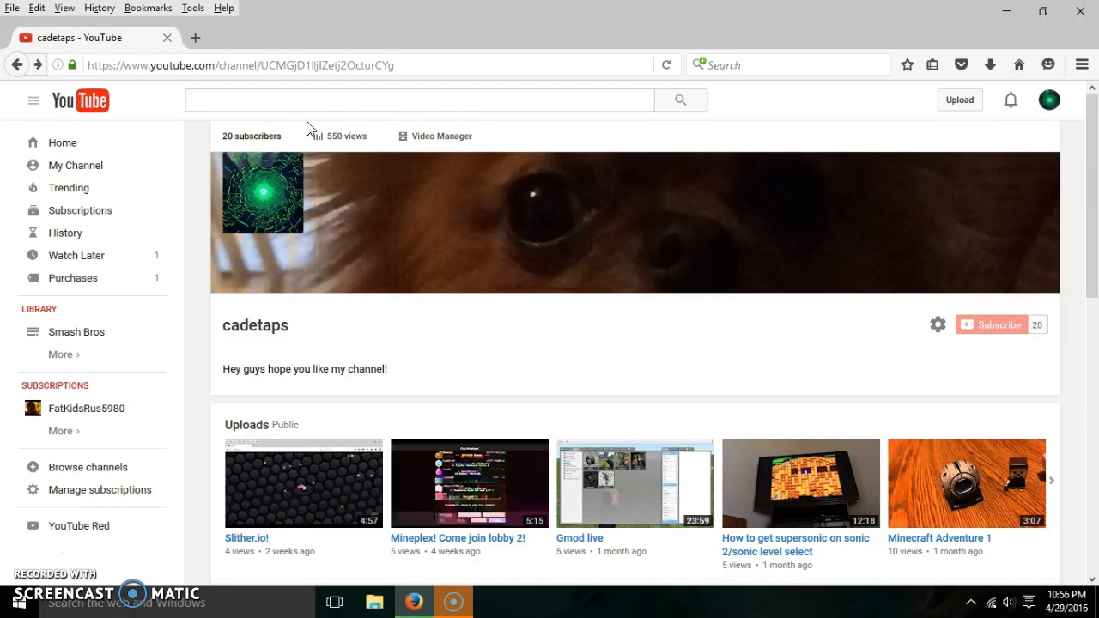
mouse_move(673, 322)
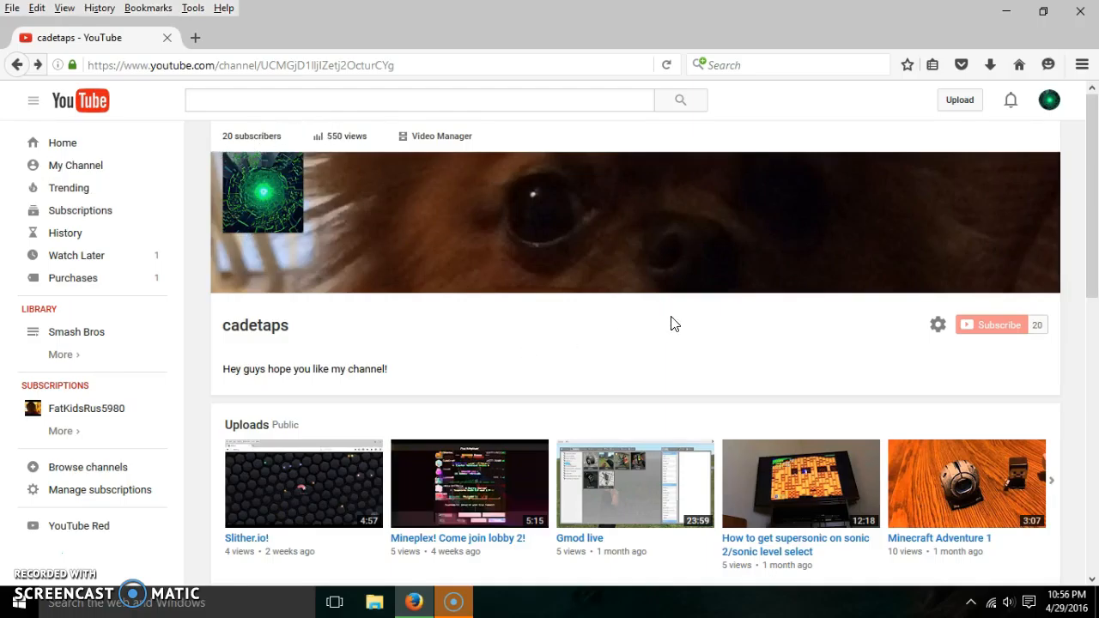
mouse_move(656, 423)
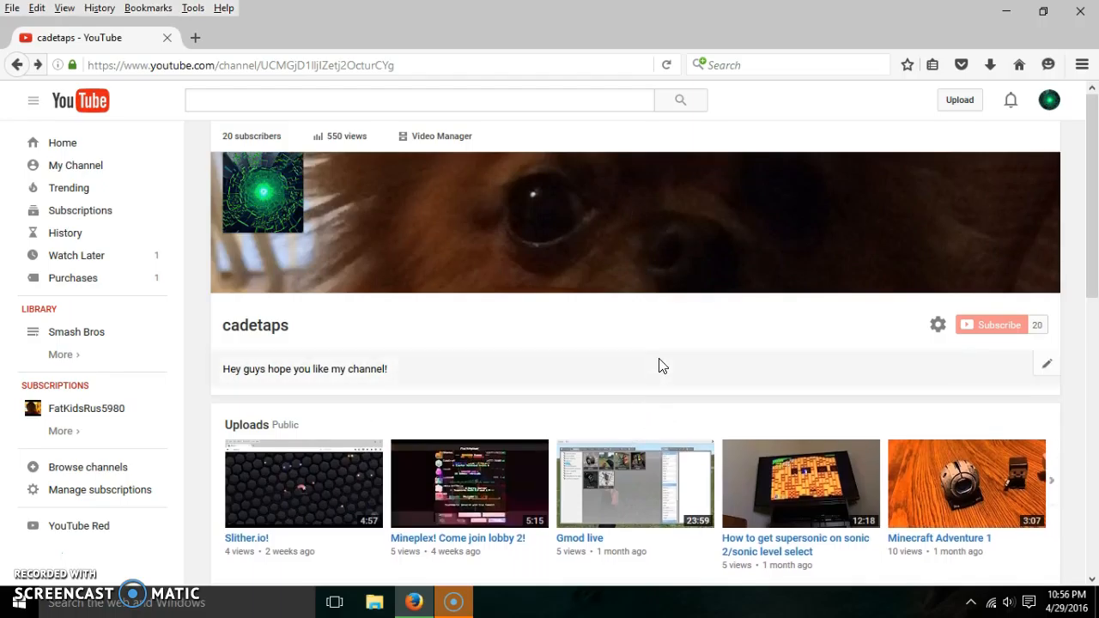
mouse_move(661, 326)
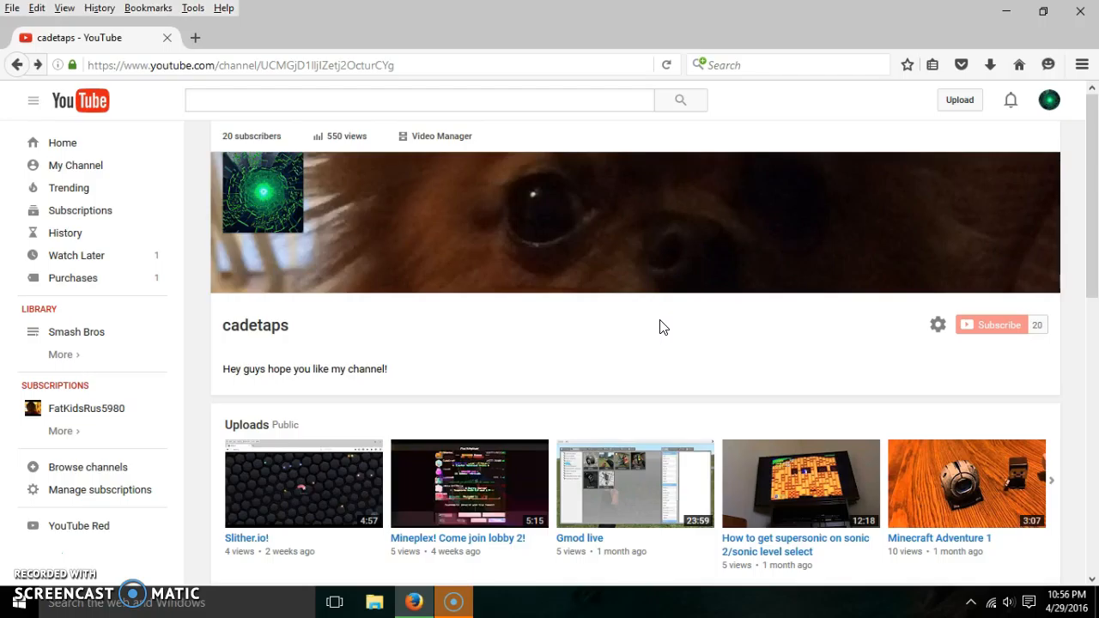
mouse_move(616, 306)
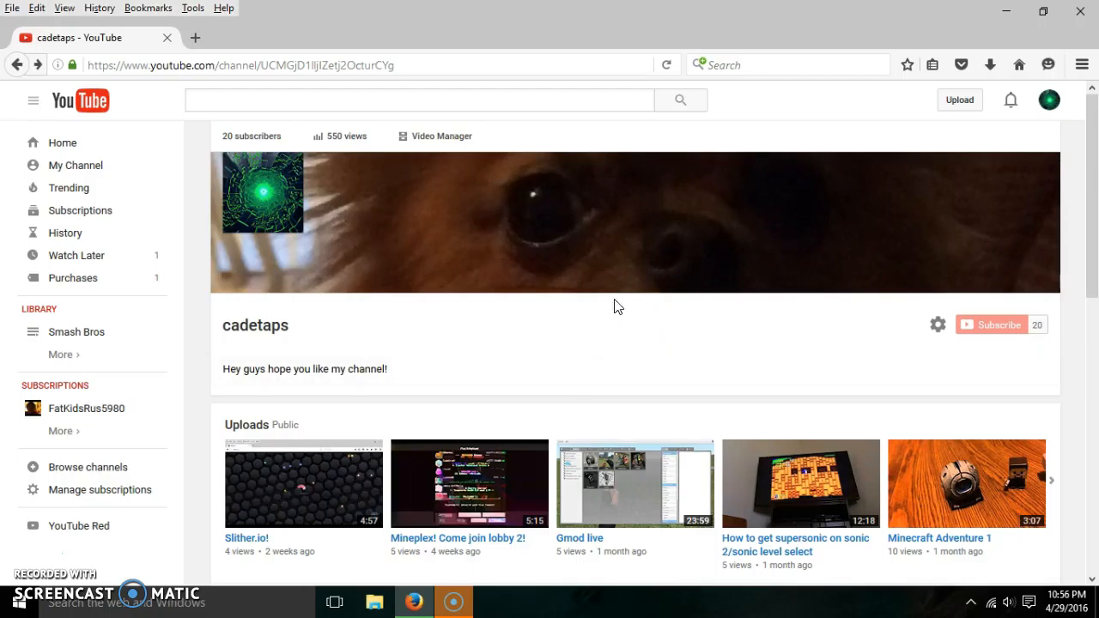
mouse_move(615, 309)
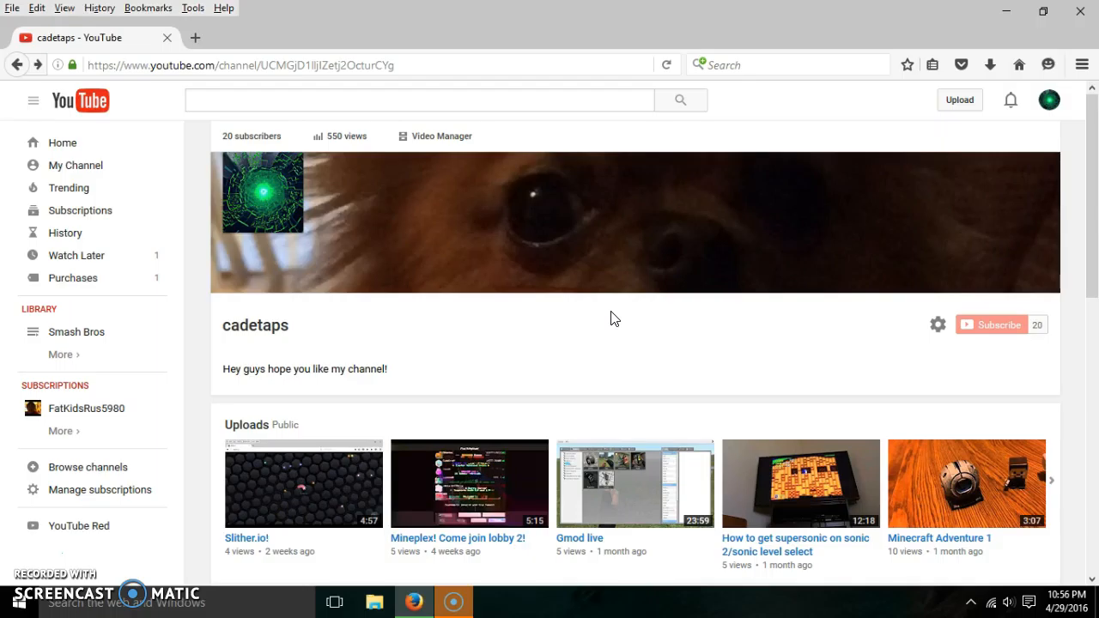
scroll("down", 3)
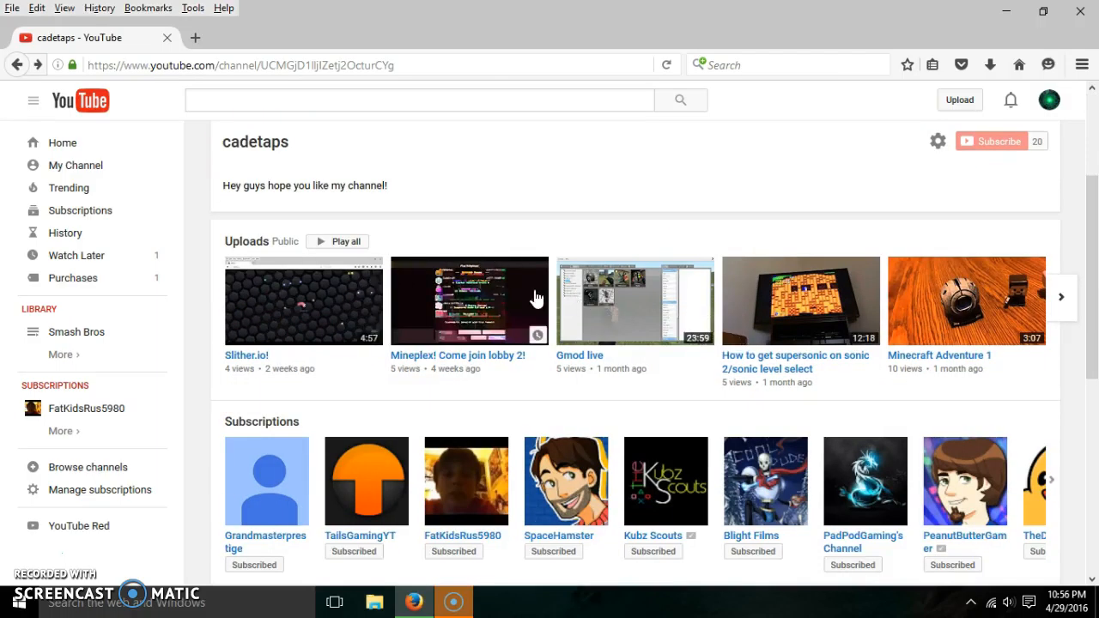
mouse_move(393, 305)
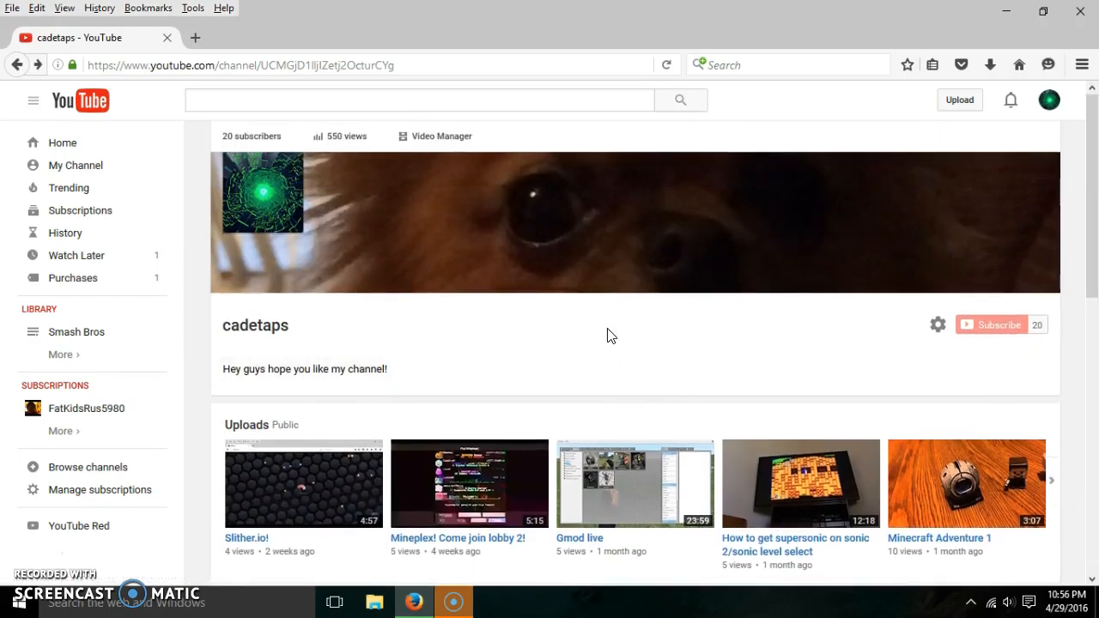
mouse_move(725, 309)
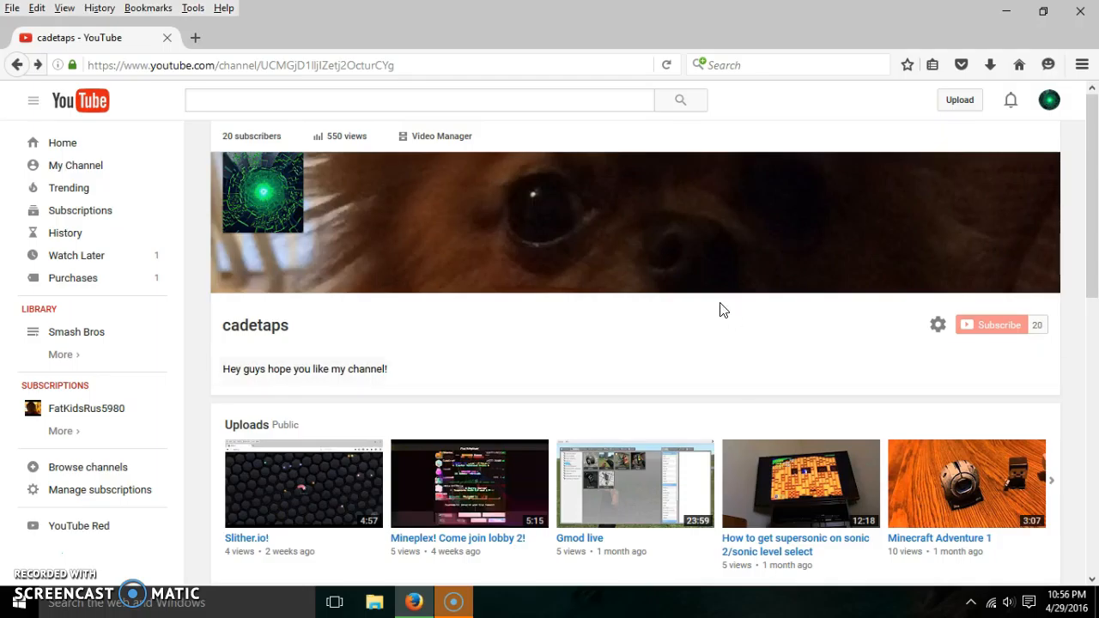
scroll("down", 3)
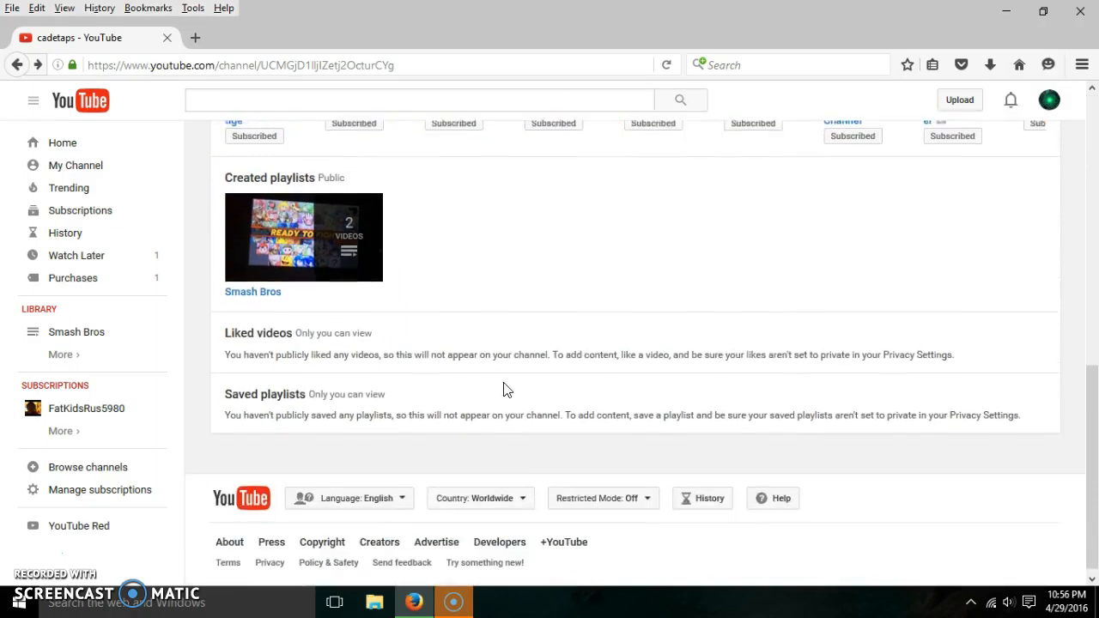
scroll("down", 3)
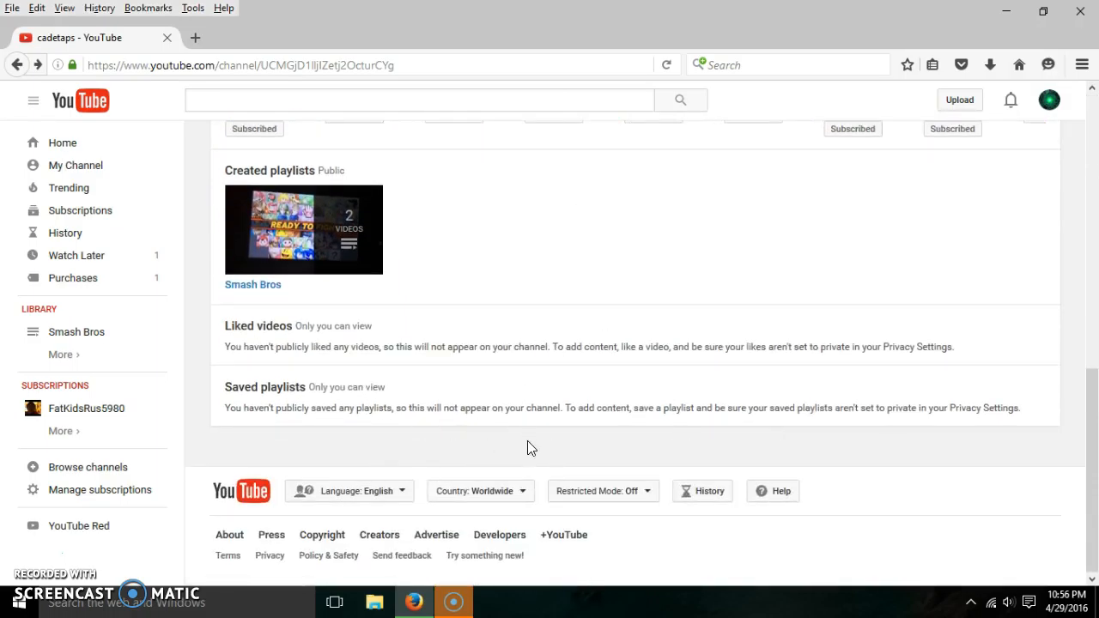
scroll("up", 3)
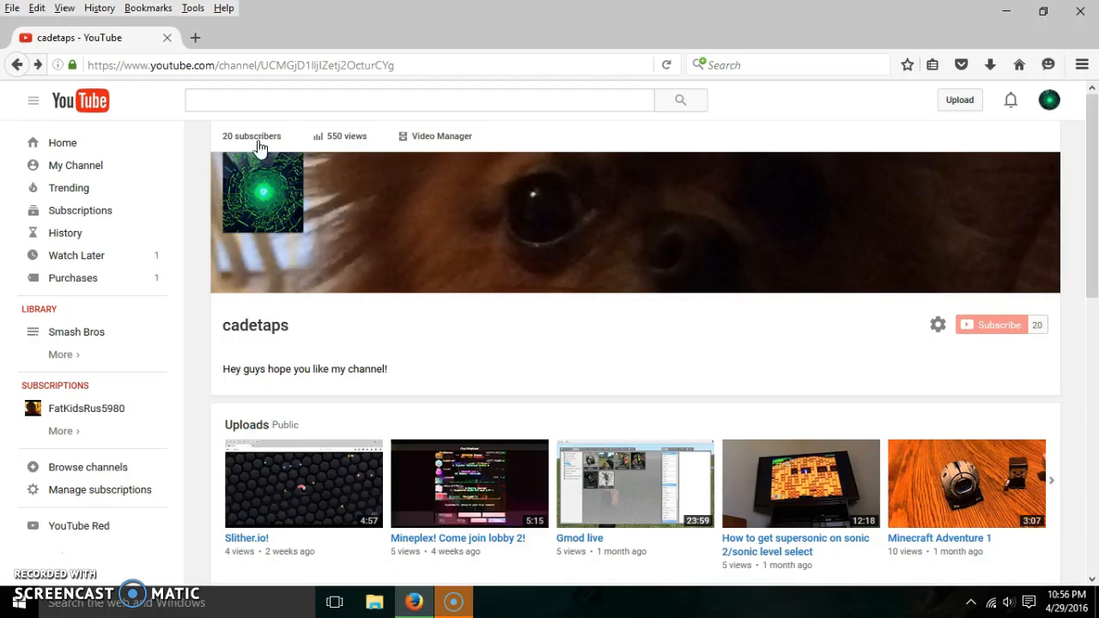
mouse_move(346, 136)
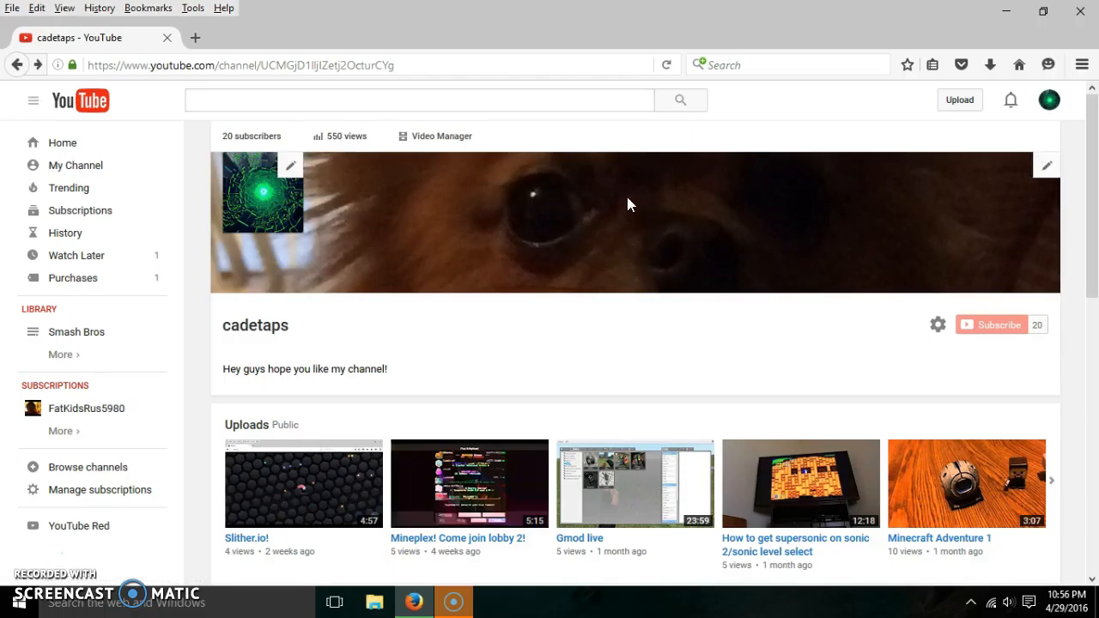
scroll("down", 3)
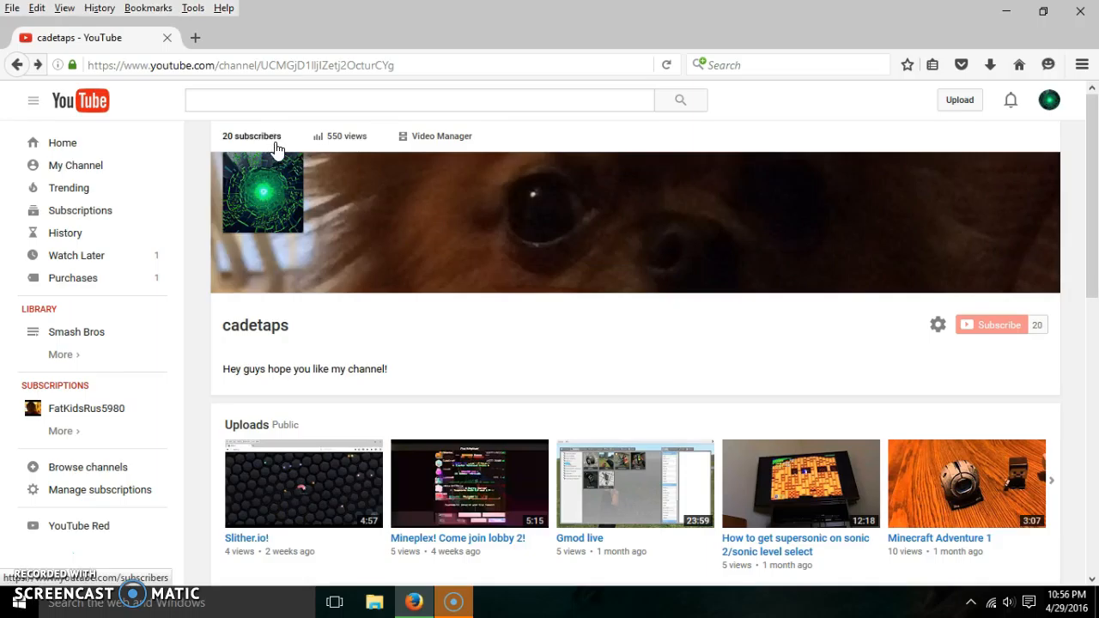
Show the Creator Studio subscribers list and scroll to the last of the 20 subscribers
left_click(251, 135)
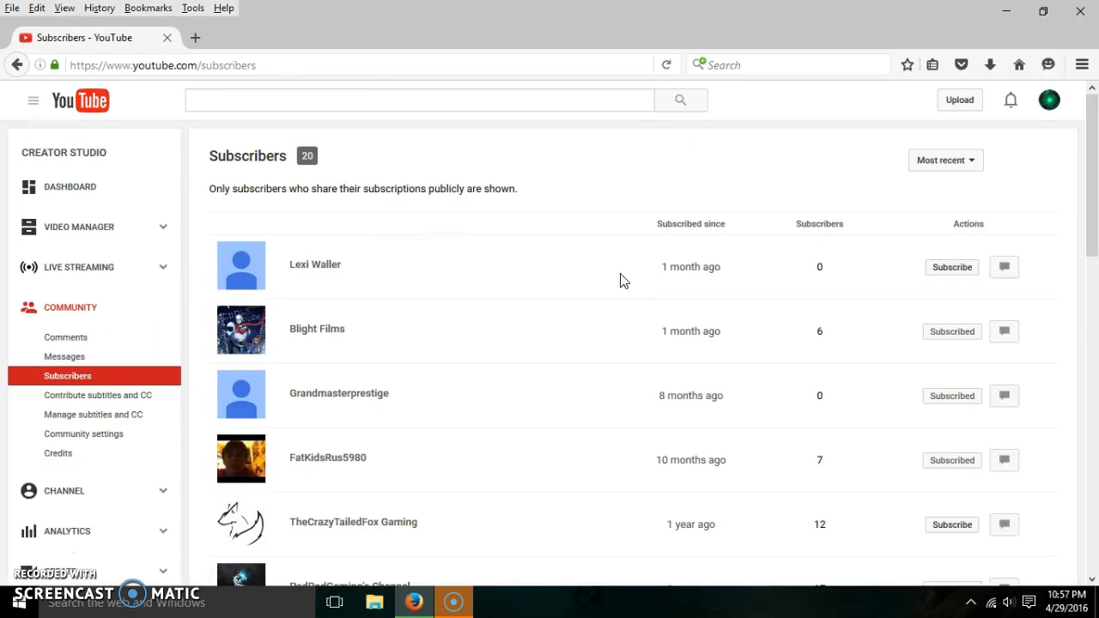
scroll("down", 3)
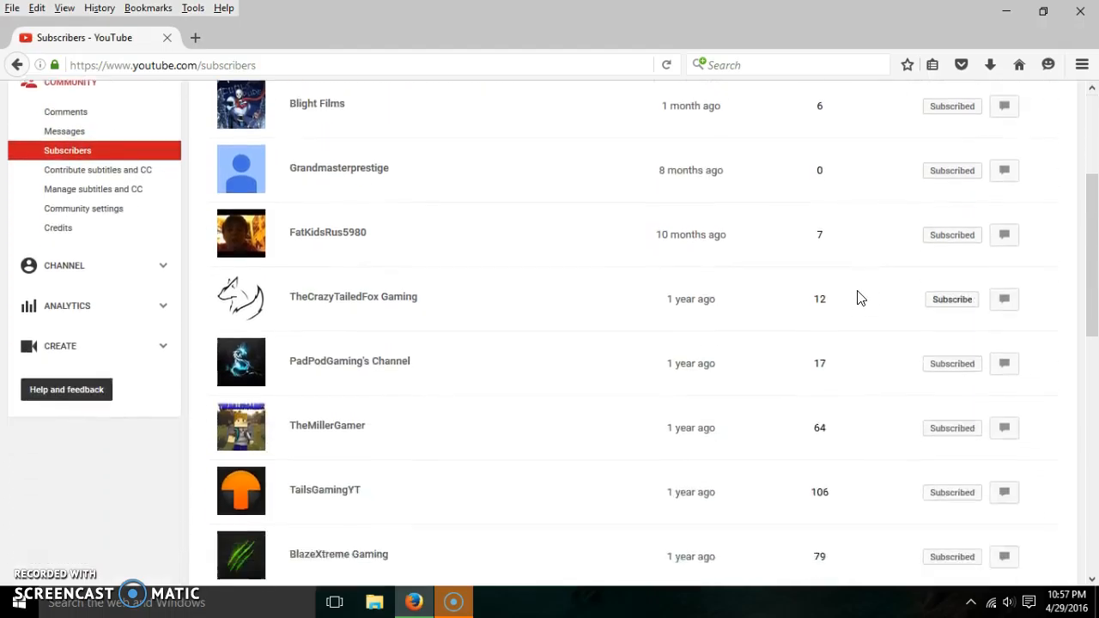
scroll("down", 3)
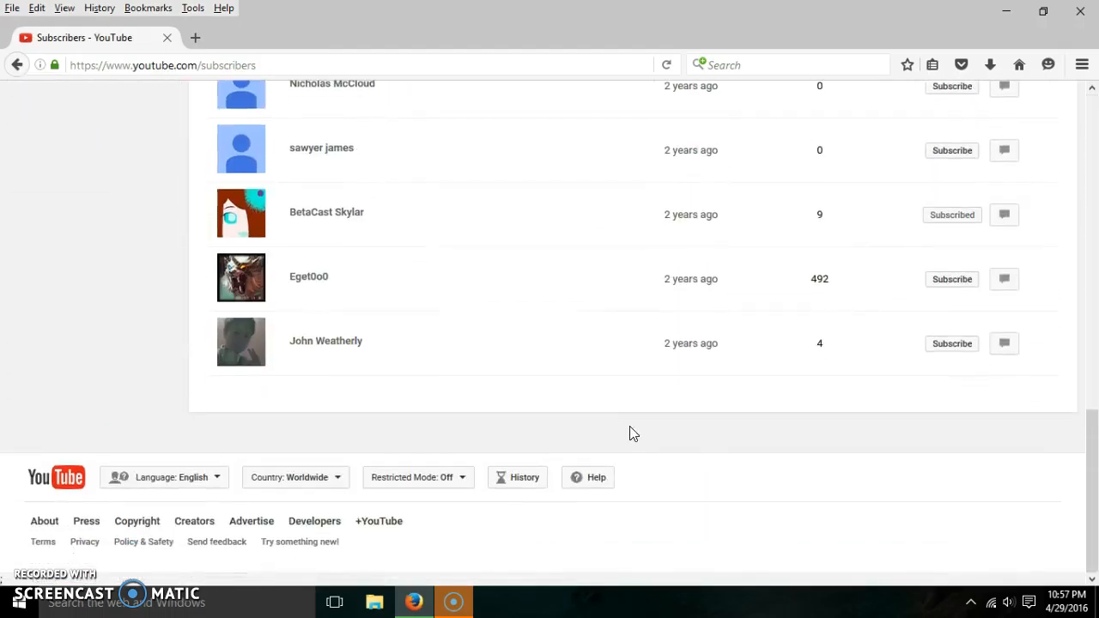
mouse_move(814, 286)
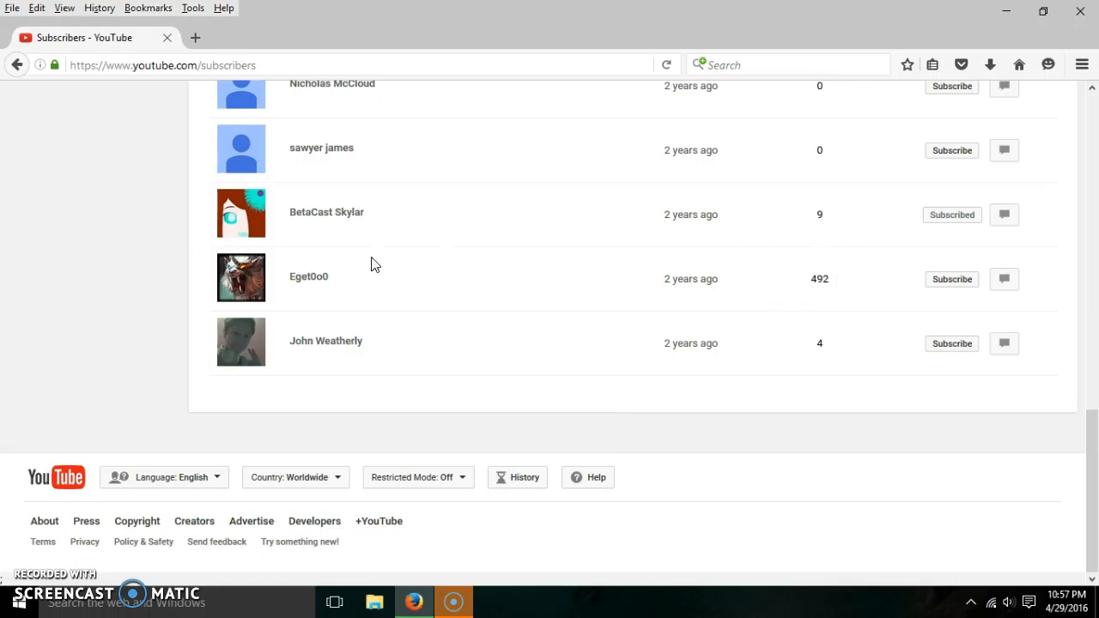
mouse_move(412, 278)
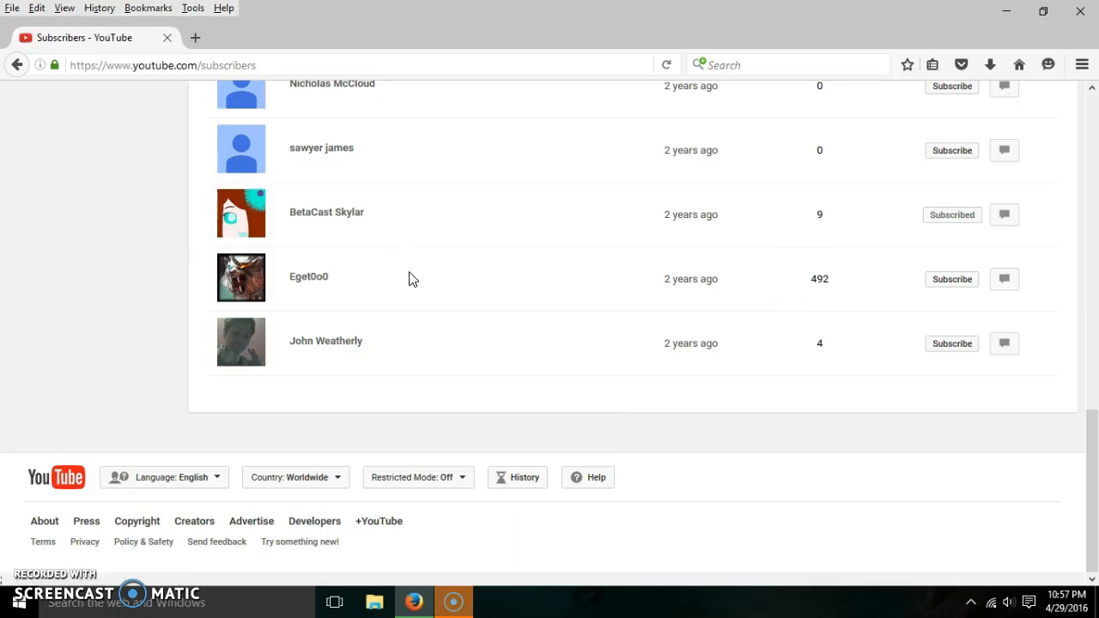
Visit Eget0o0's channel and scroll down through its uploads and playlists
left_click(309, 276)
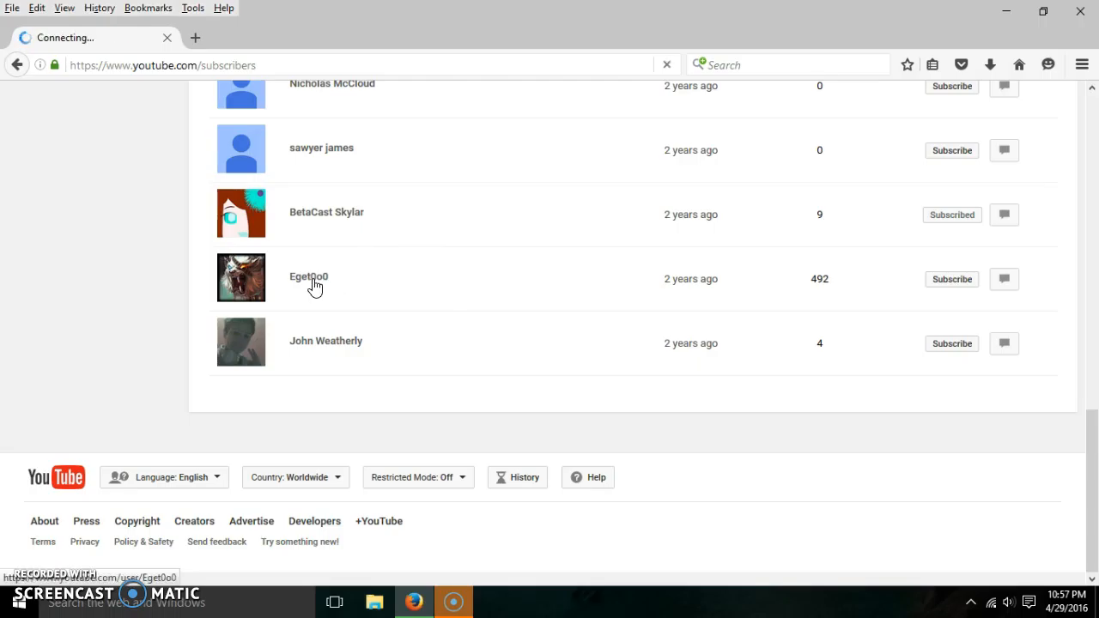
left_click(309, 276)
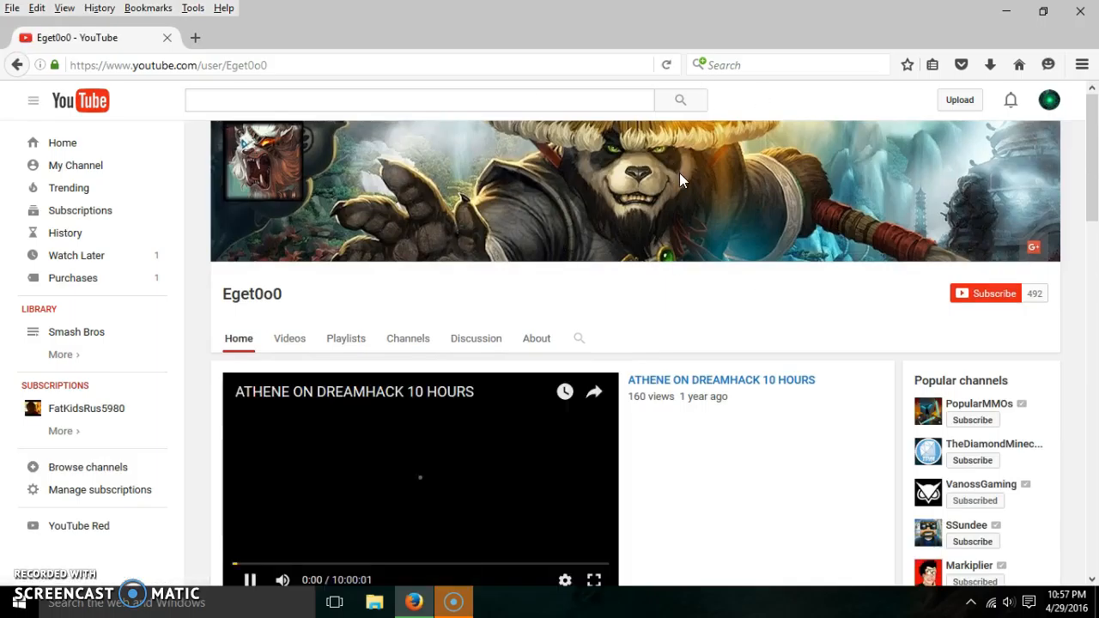
scroll("down", 3)
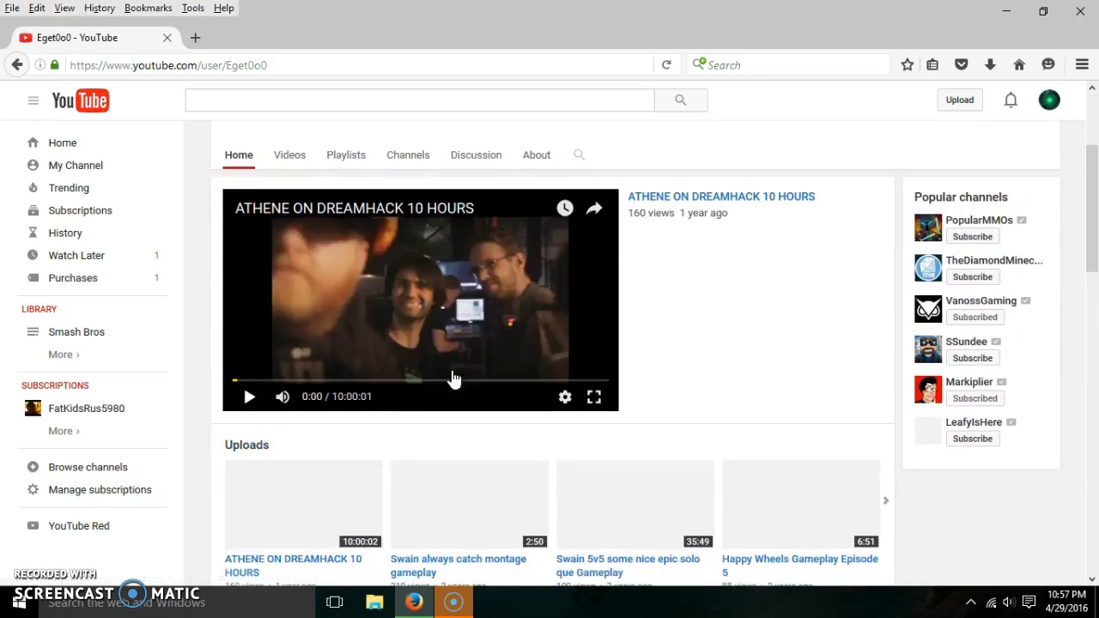
scroll("down", 3)
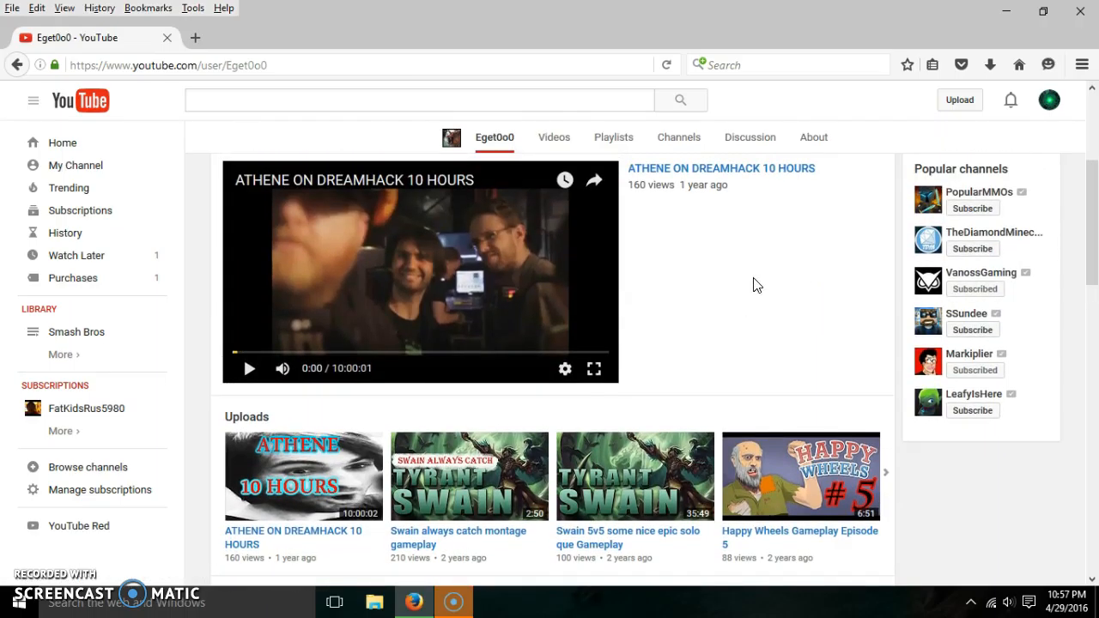
scroll("down", 3)
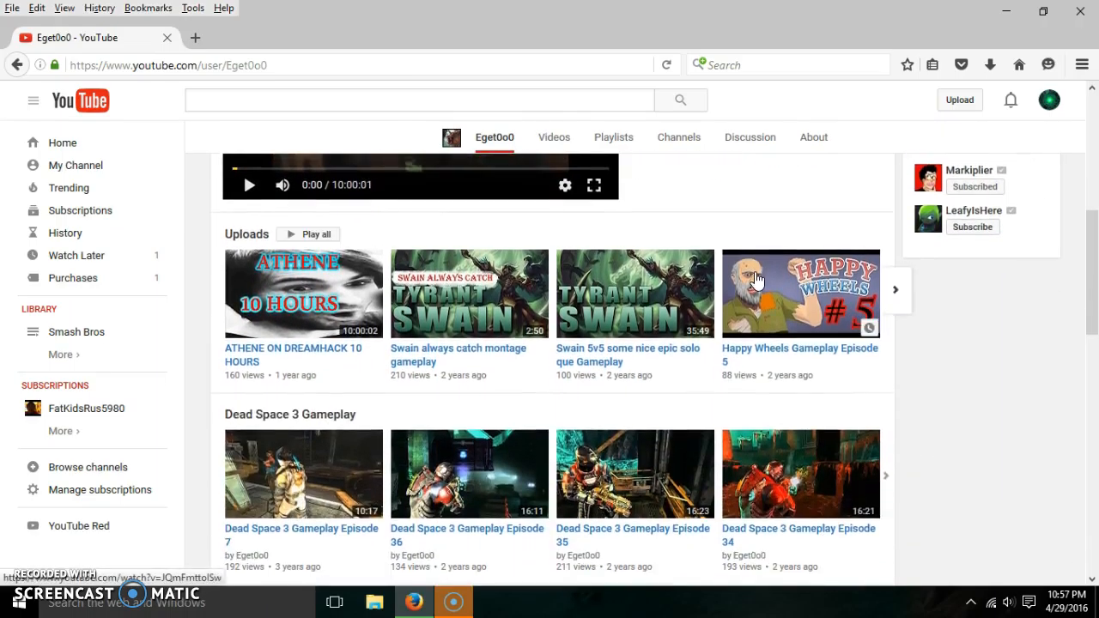
scroll("down", 3)
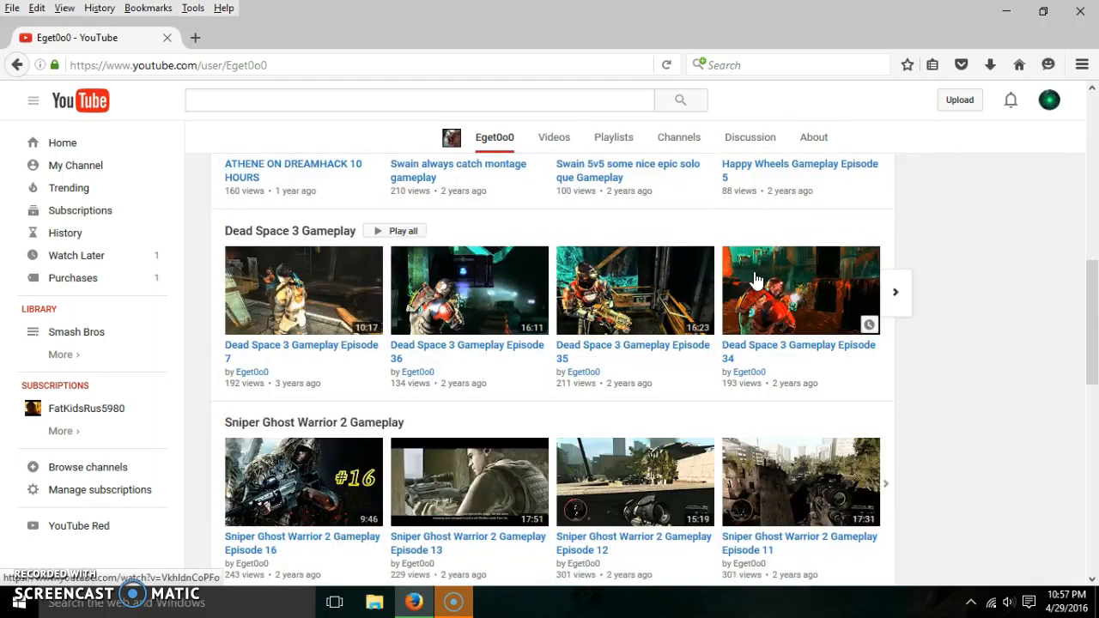
scroll("down", 3)
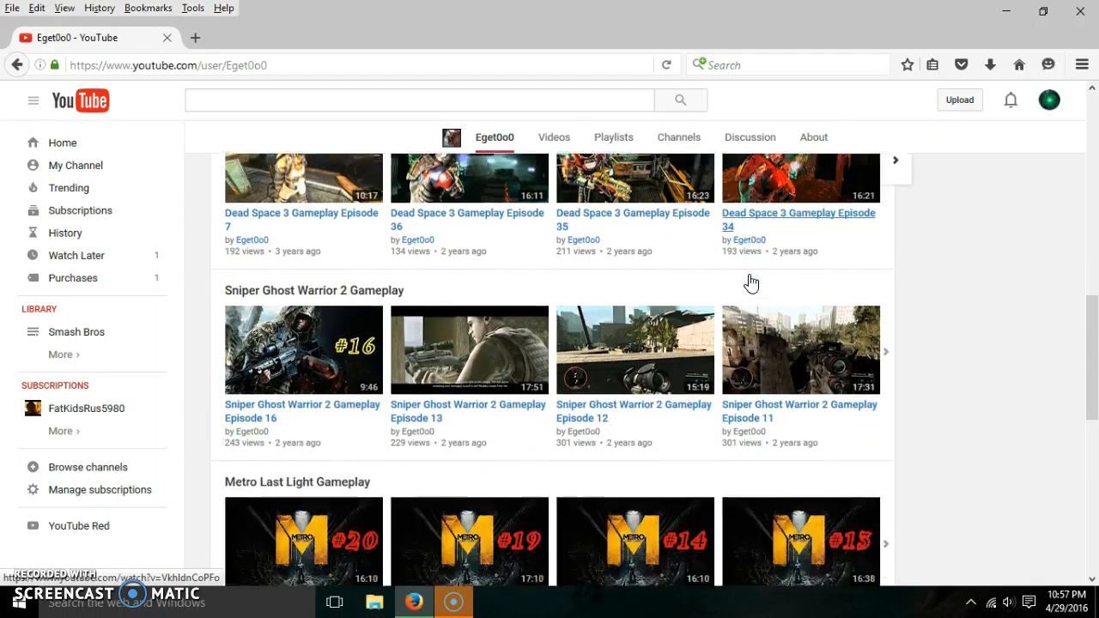
scroll("down", 3)
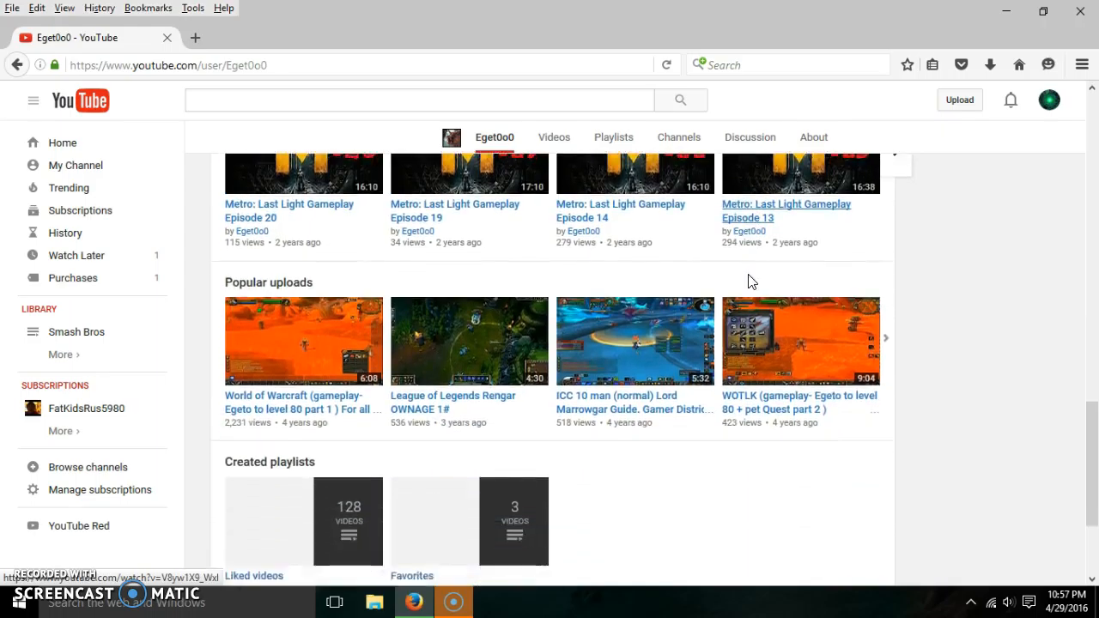
scroll("down", 3)
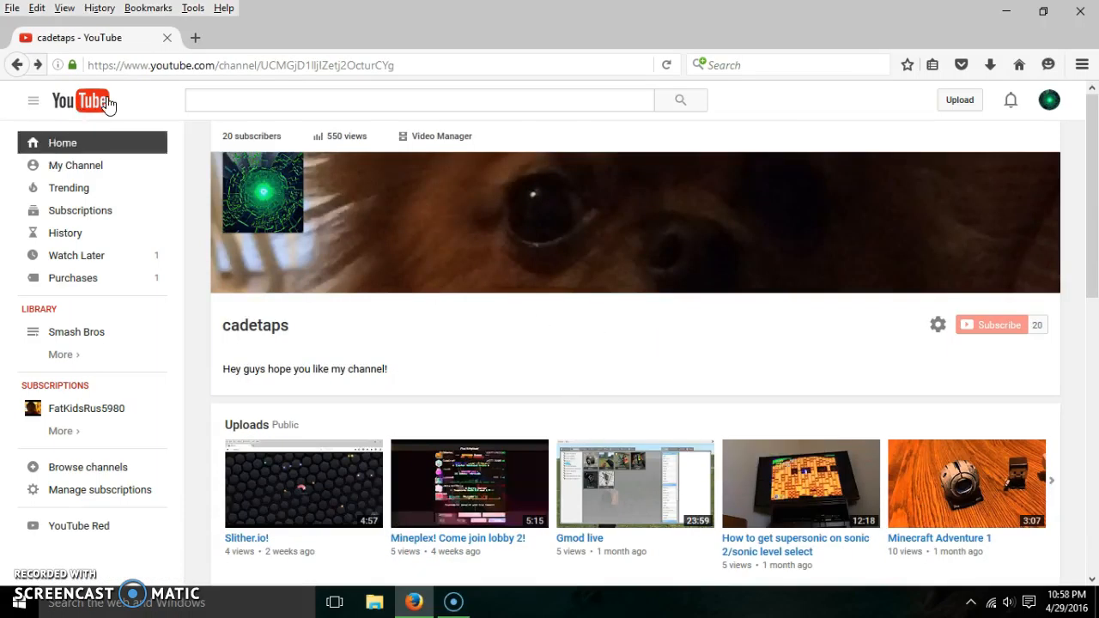
Reopen the Creator Studio subscribers list and scroll toward the oldest subscribers
left_click(250, 136)
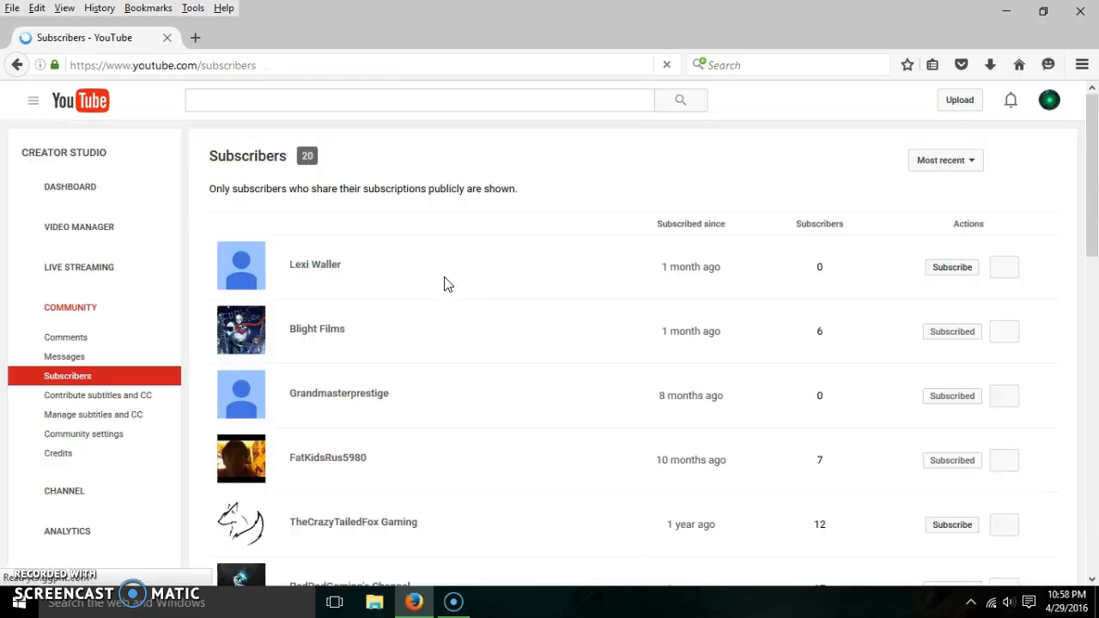
scroll("down", 3)
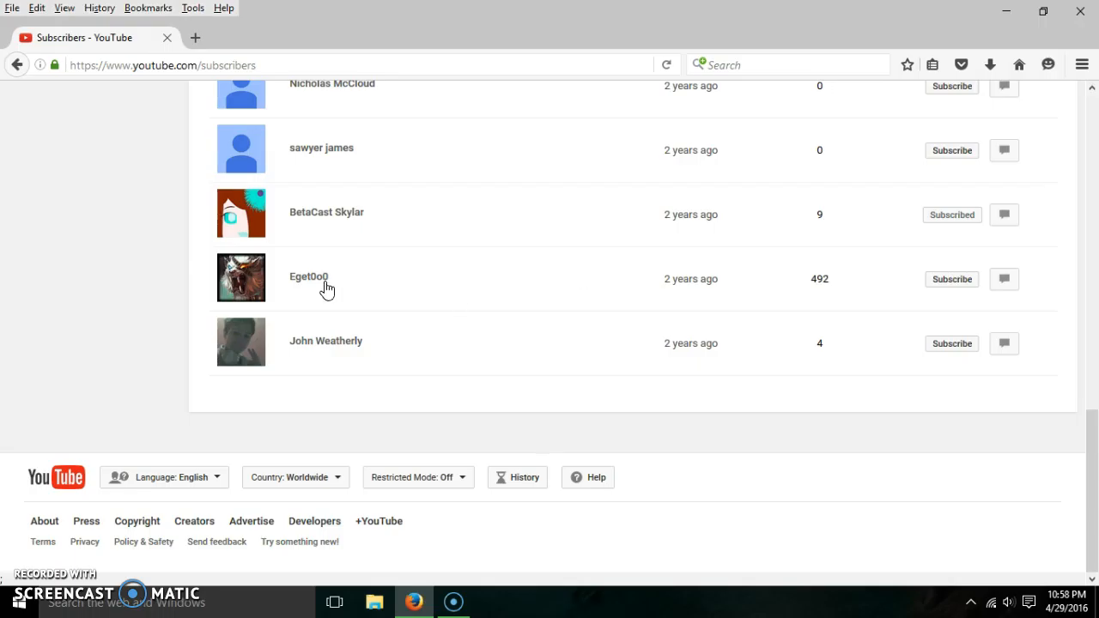
Visit Eget0o0's channel again and scroll through its Home tab uploads and gameplay playlists
left_click(309, 276)
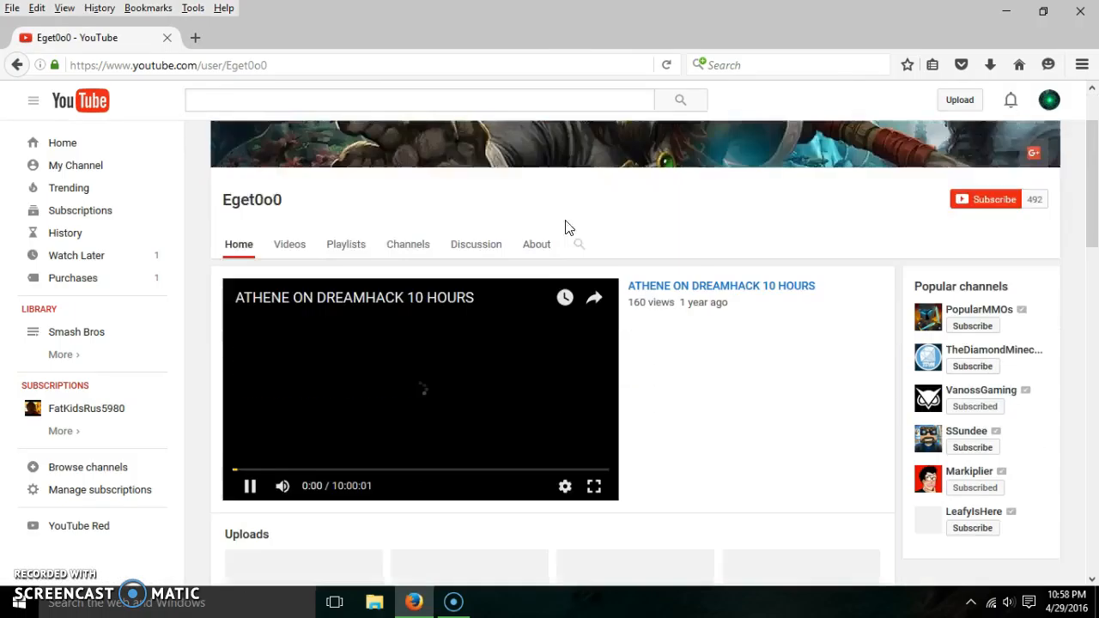
scroll("down", 3)
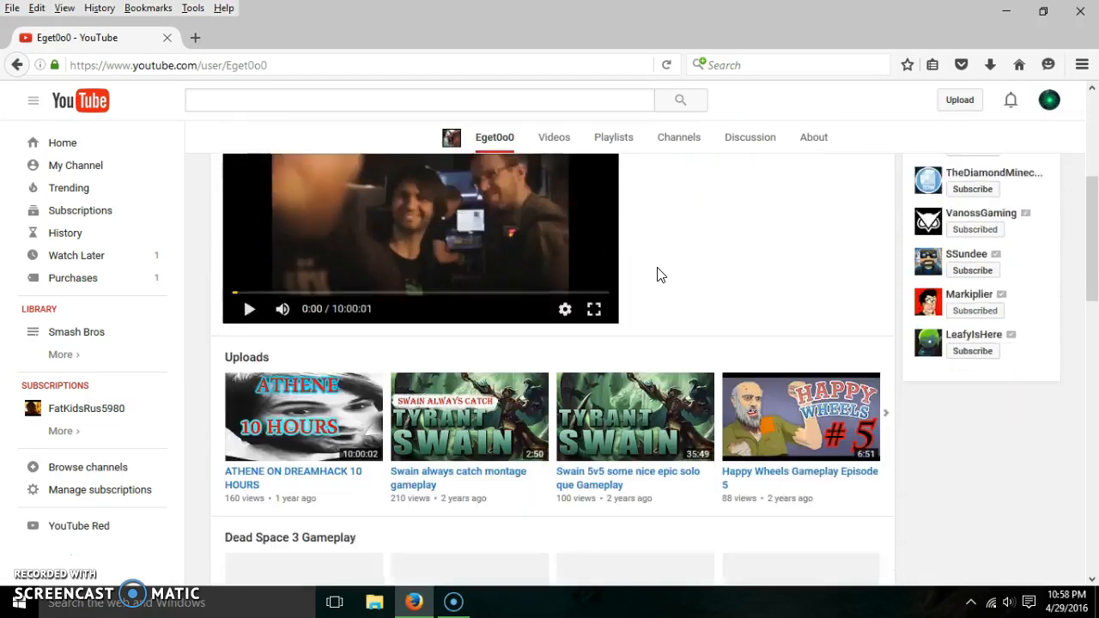
scroll("down", 3)
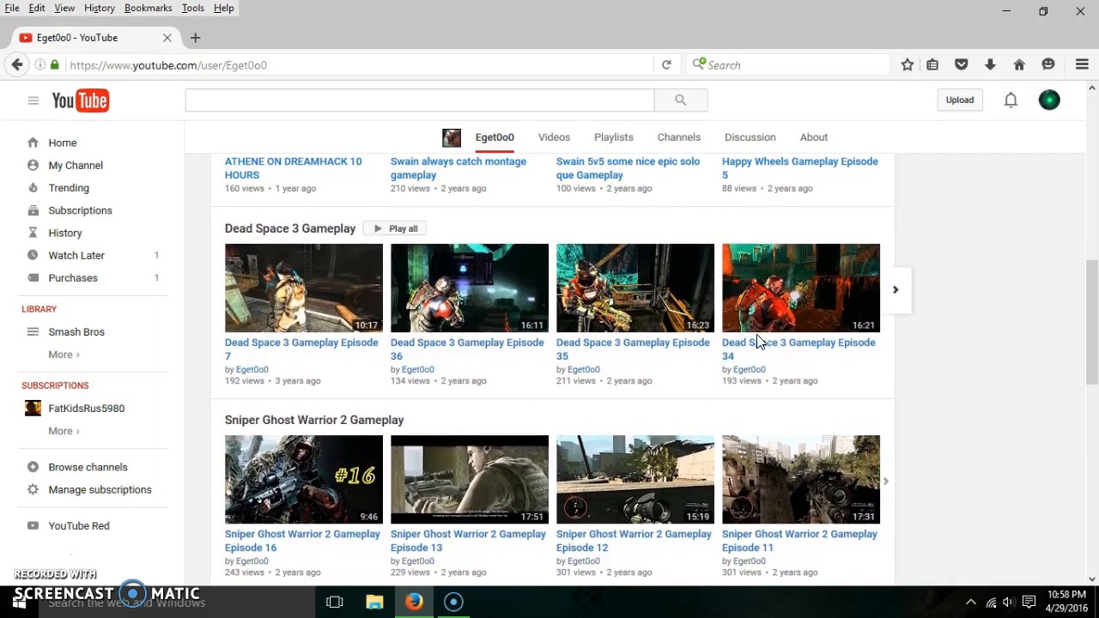
scroll("down", 3)
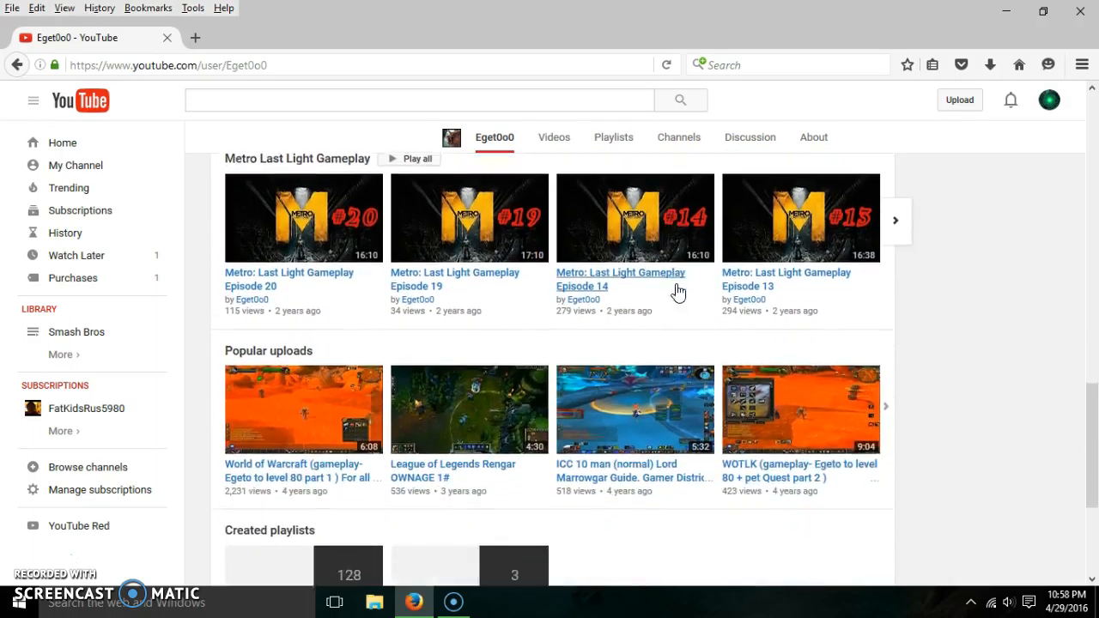
scroll("down", 3)
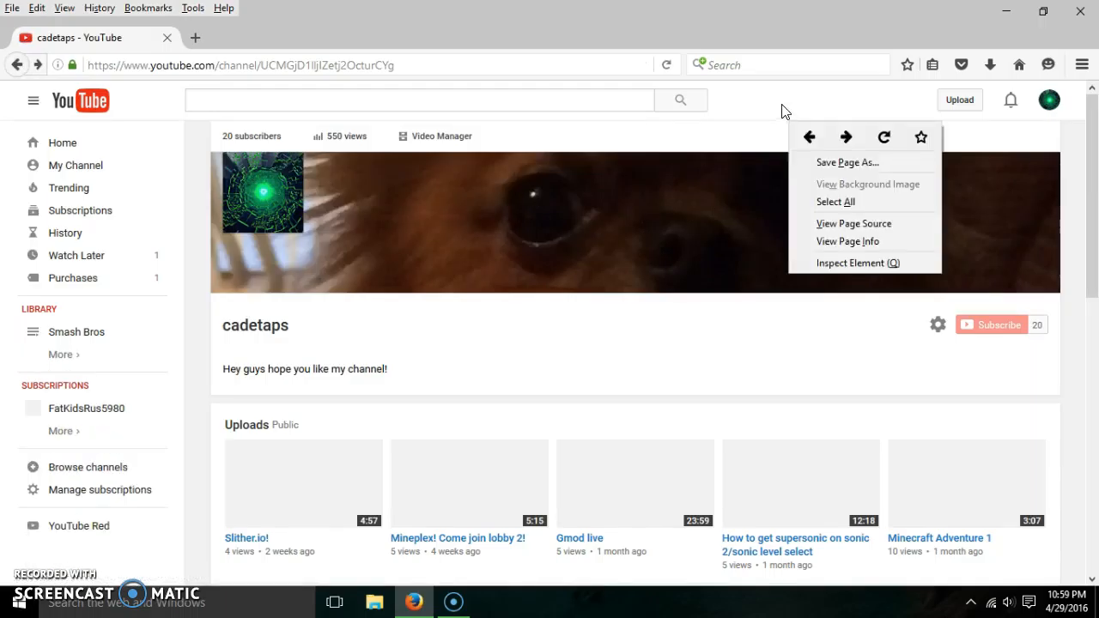
Dismiss, reopen and dismiss the context menu while looking over the channel's banner and stats
left_click(317, 144)
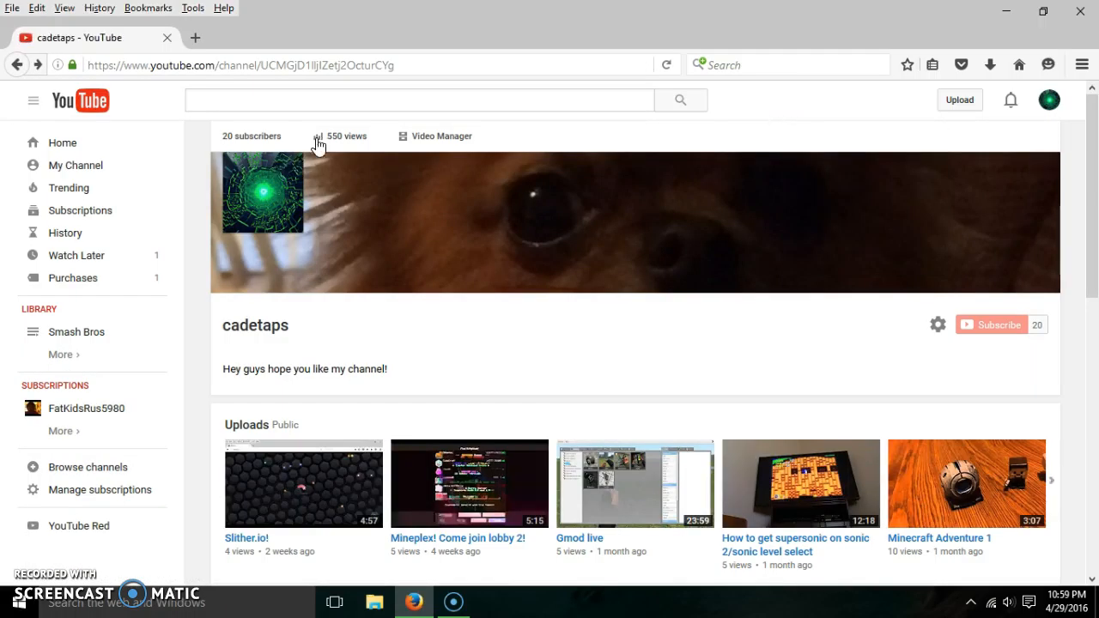
mouse_move(744, 236)
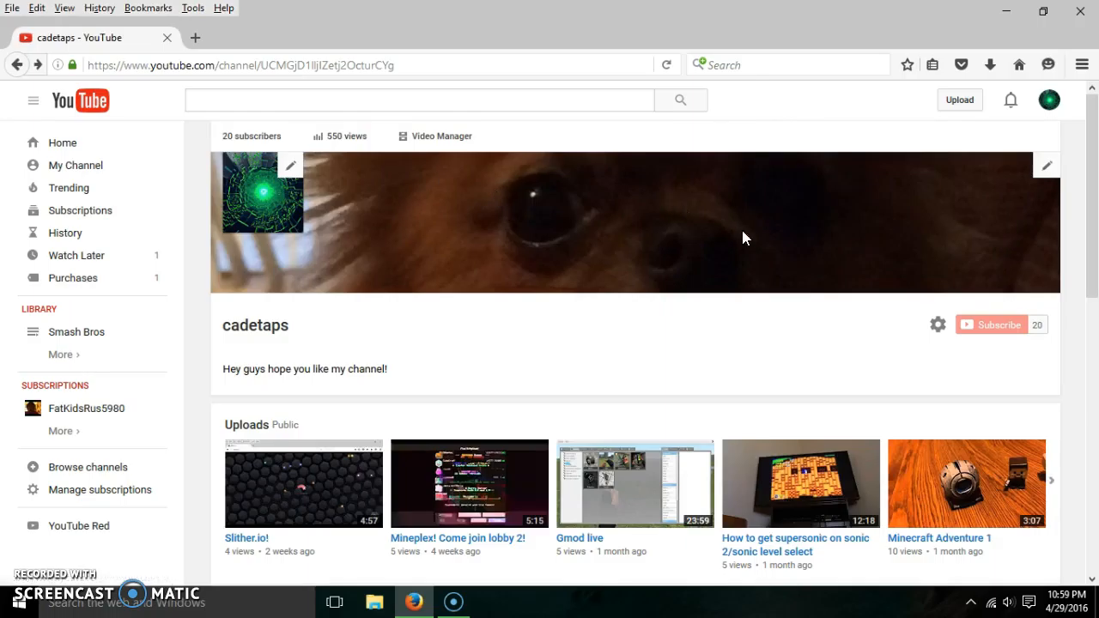
mouse_move(838, 207)
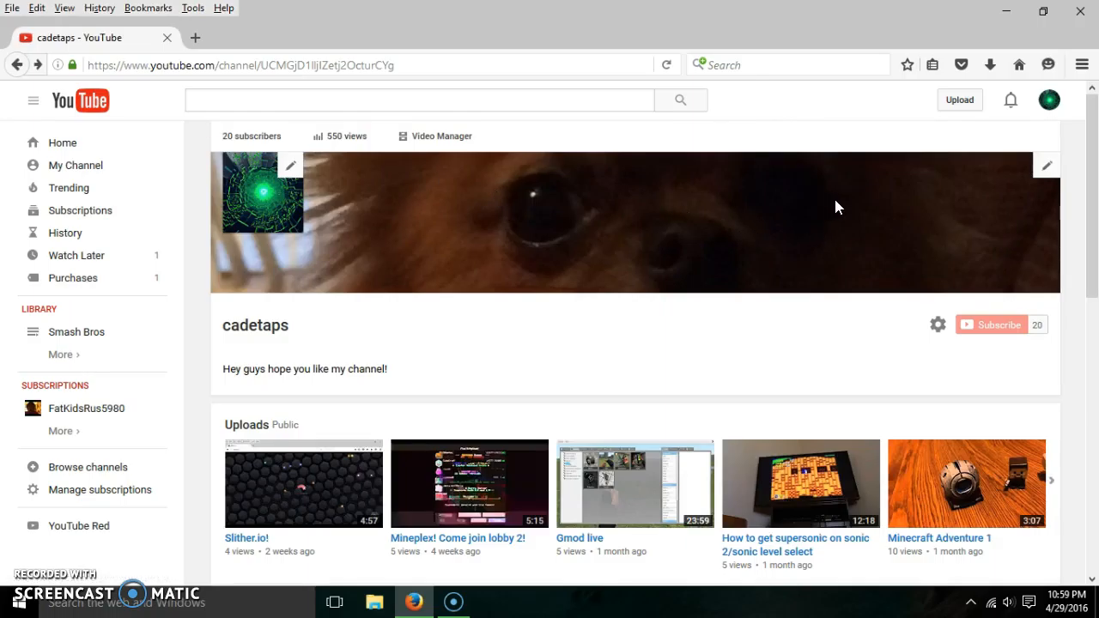
mouse_move(639, 216)
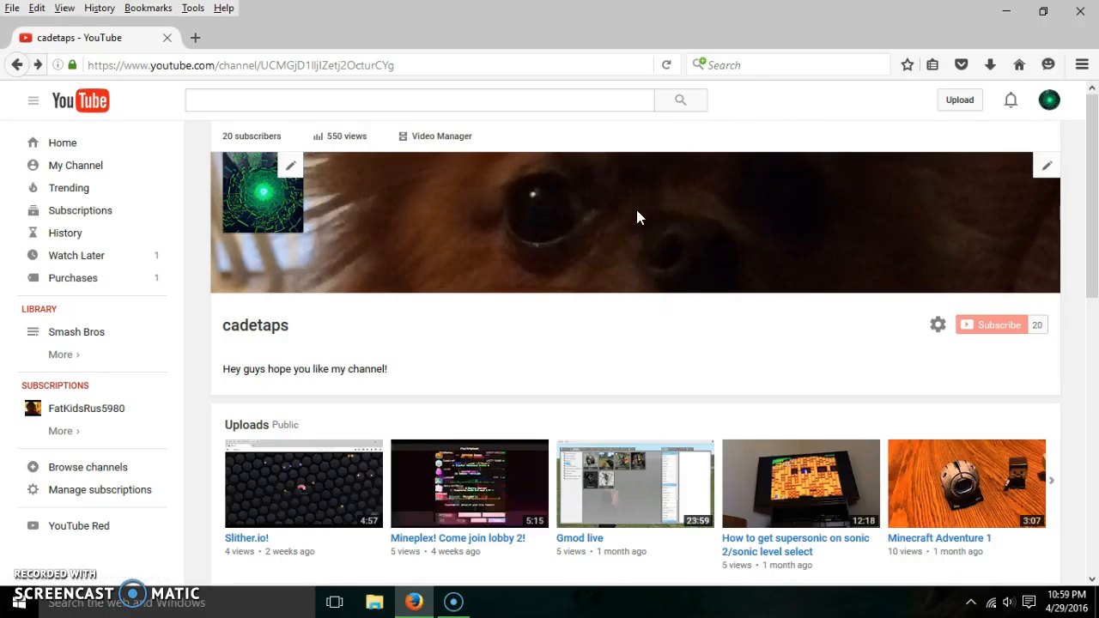
mouse_move(371, 251)
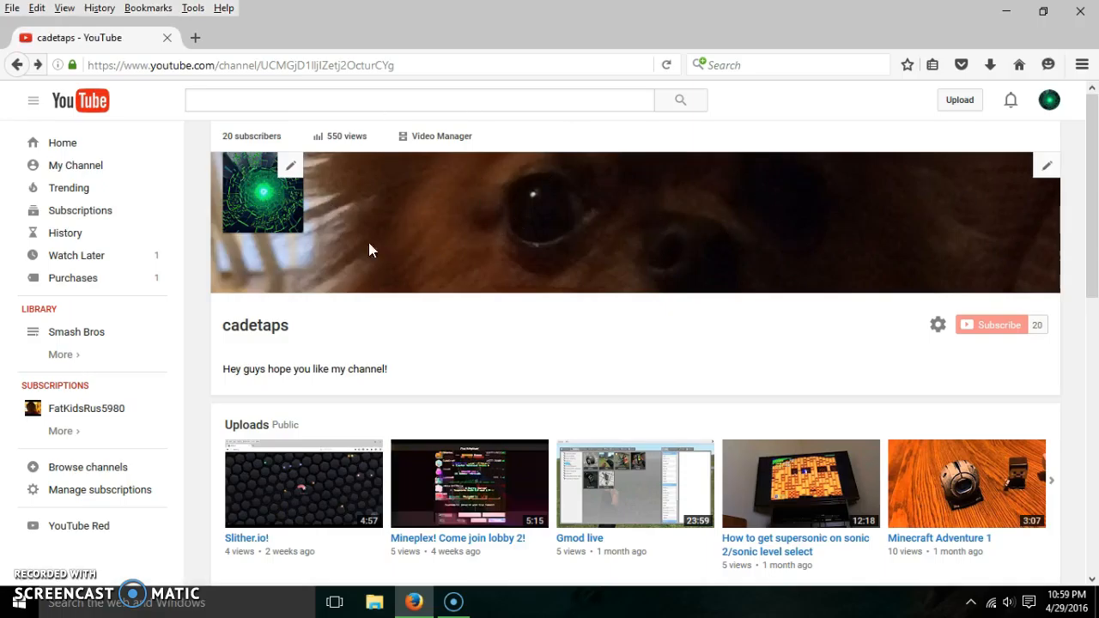
right_click(615, 333)
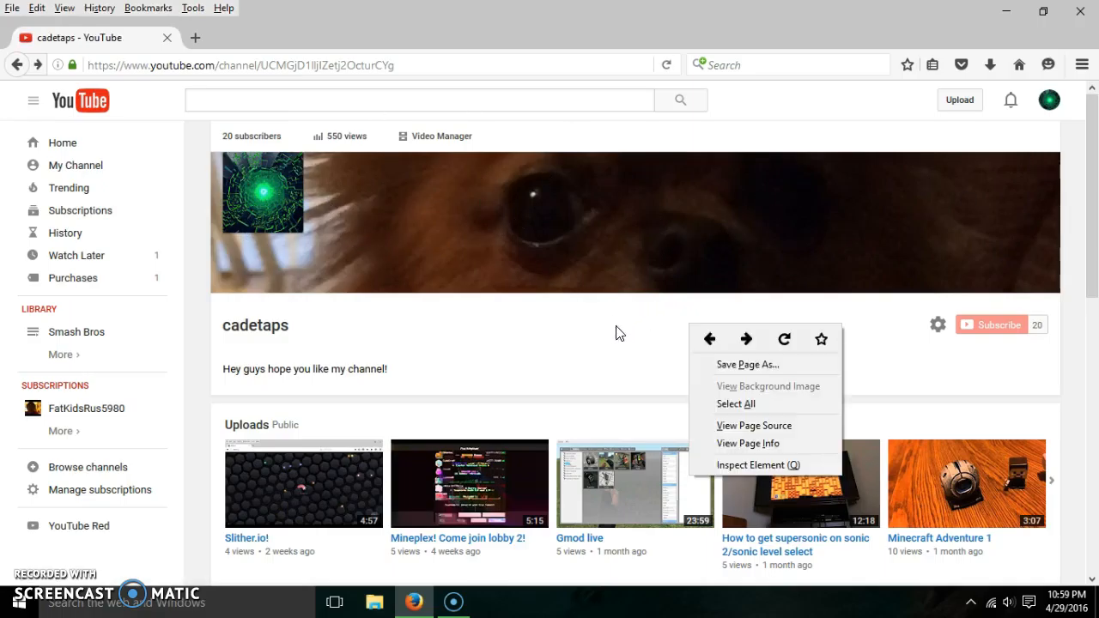
left_click(604, 308)
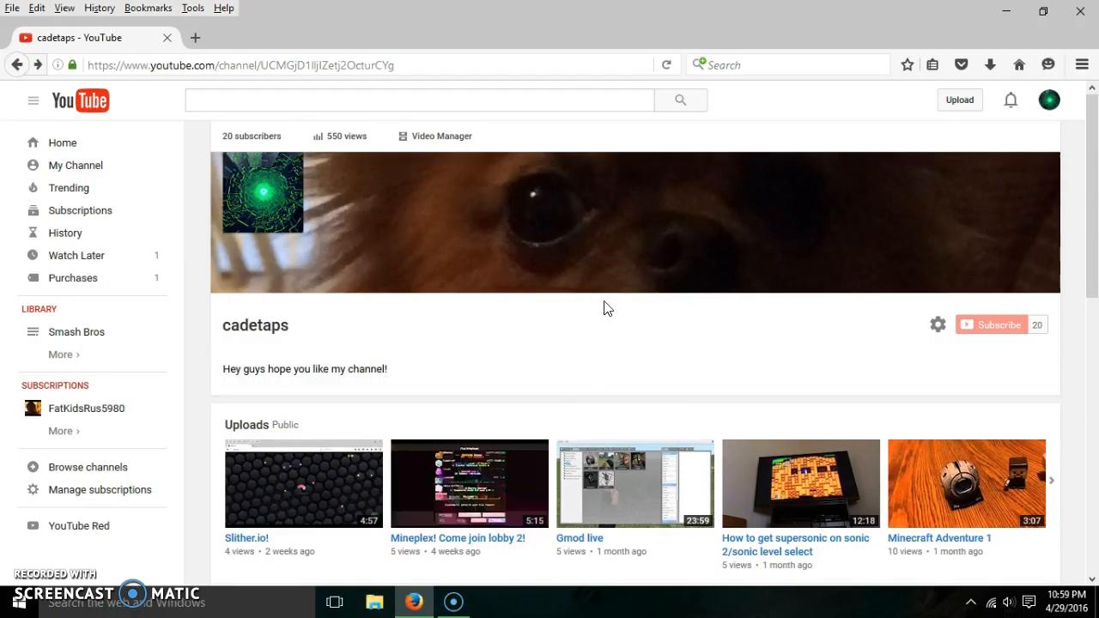
mouse_move(646, 347)
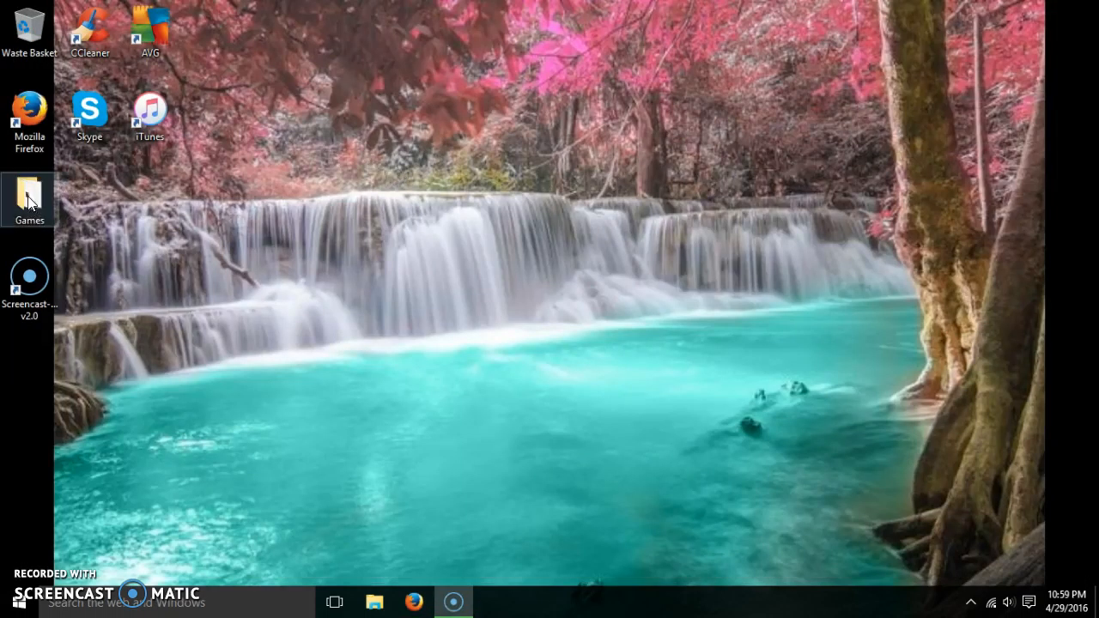
From the desktop Games folder, look inside Emulators and its ROMs folder, then return to Games
double_click(29, 195)
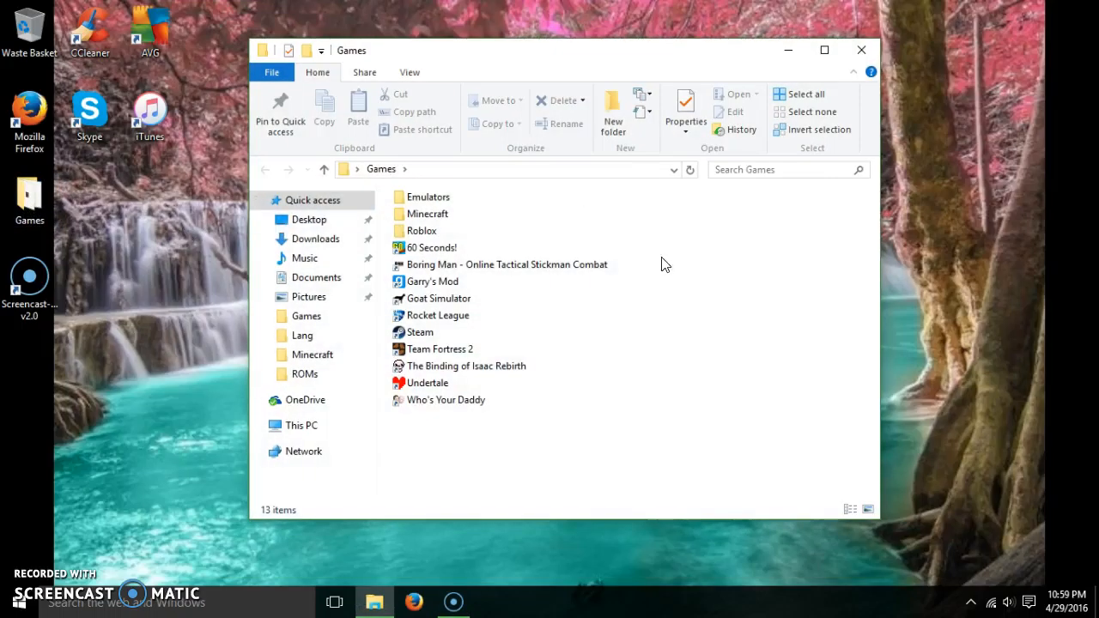
double_click(428, 196)
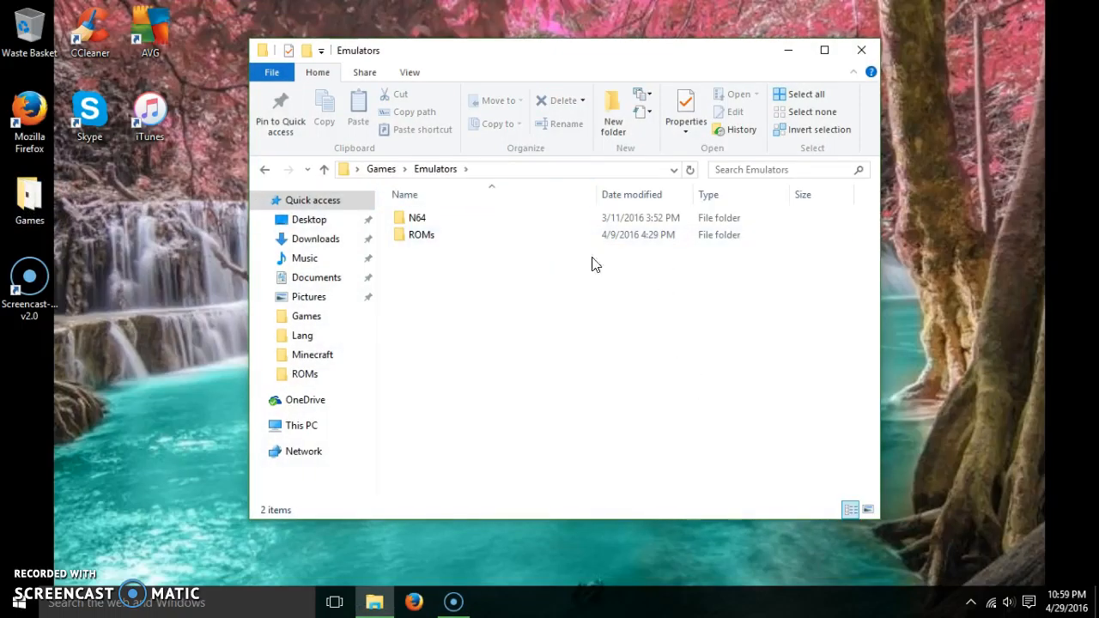
left_click(421, 233)
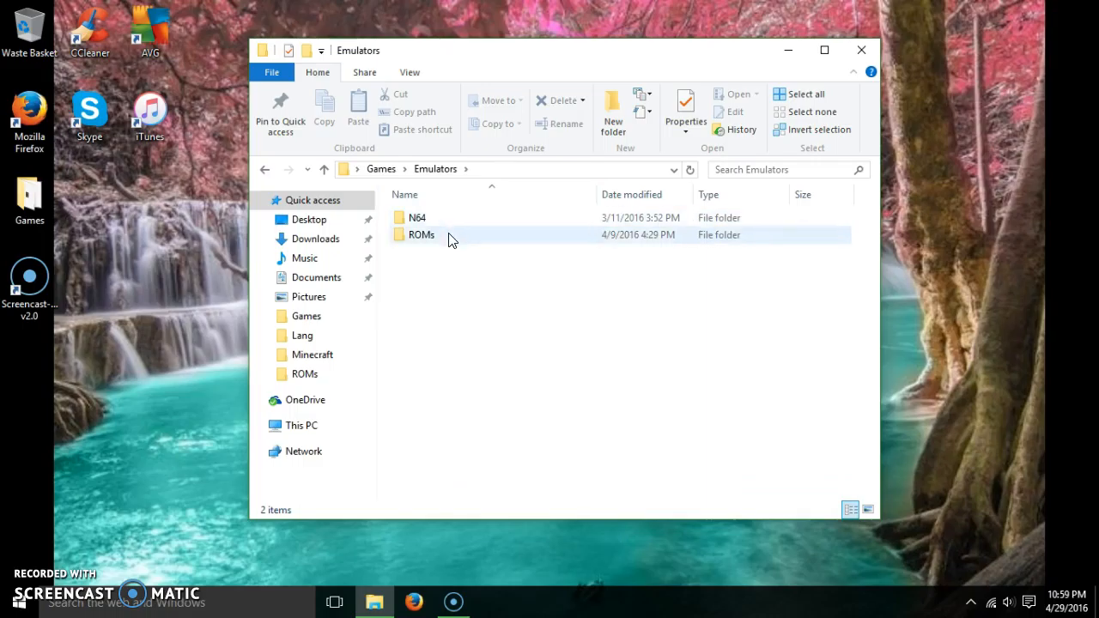
double_click(423, 234)
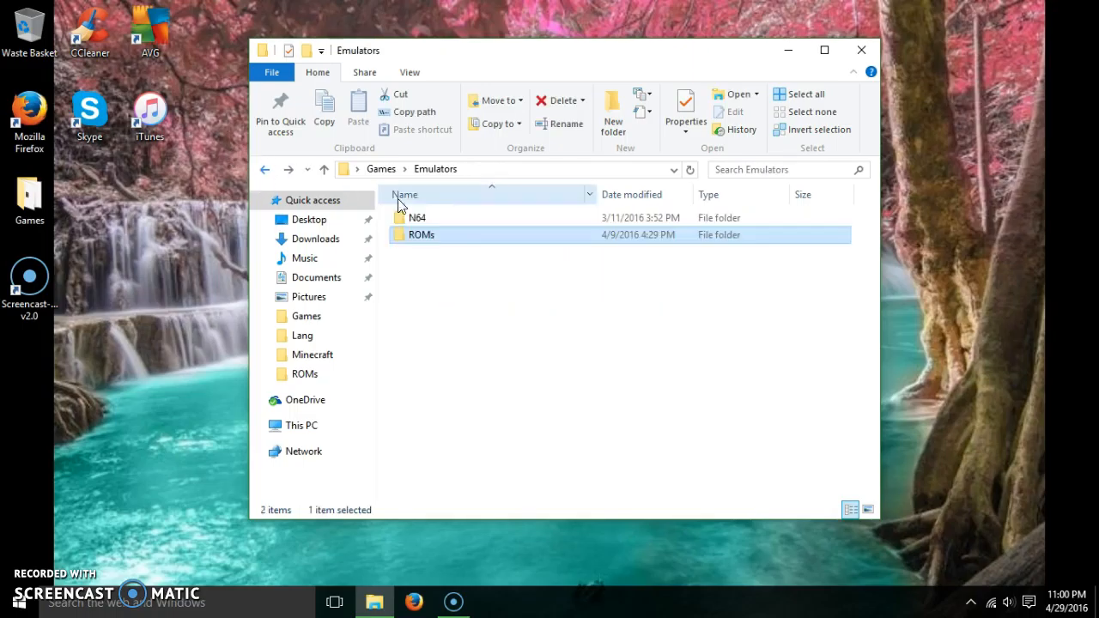
left_click(265, 169)
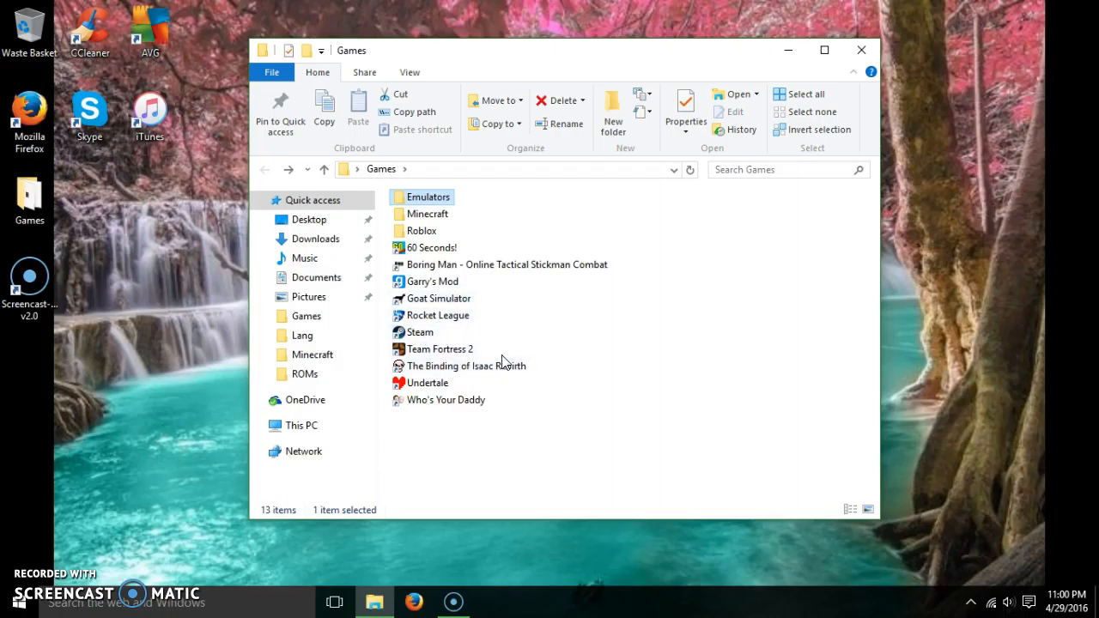
mouse_move(653, 386)
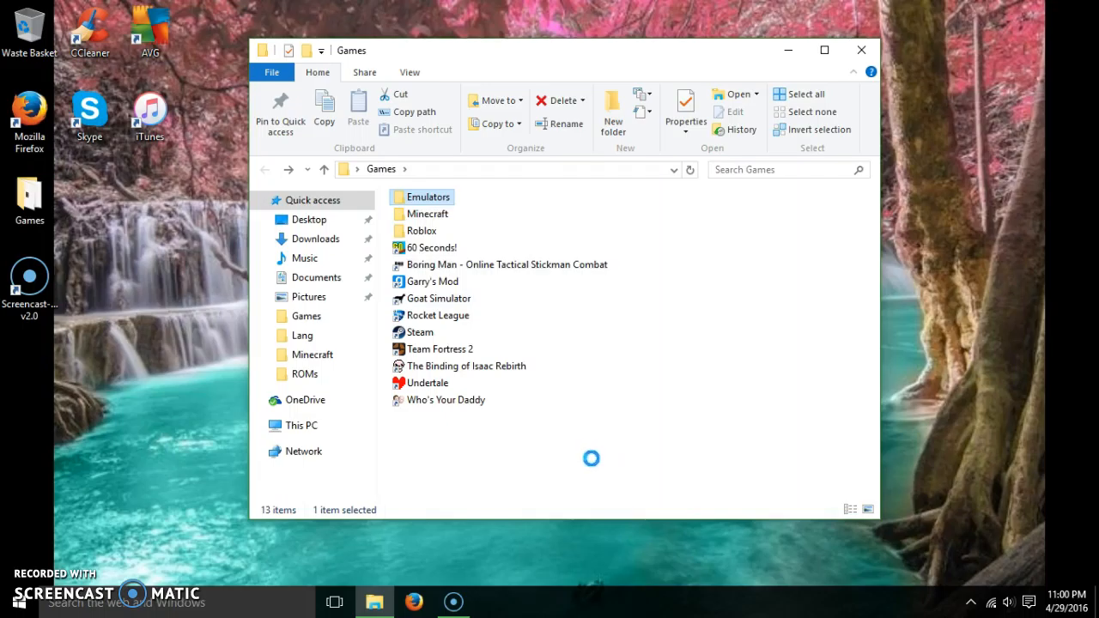
Deselect Emulators to review the 13 items in the Games folder
left_click(484, 478)
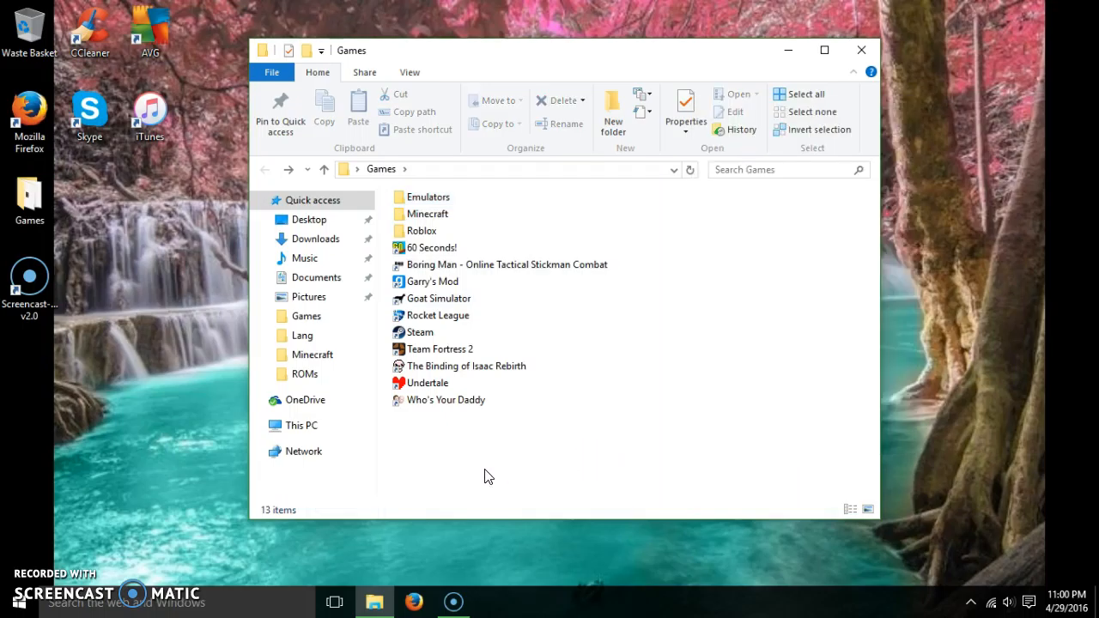
mouse_move(598, 460)
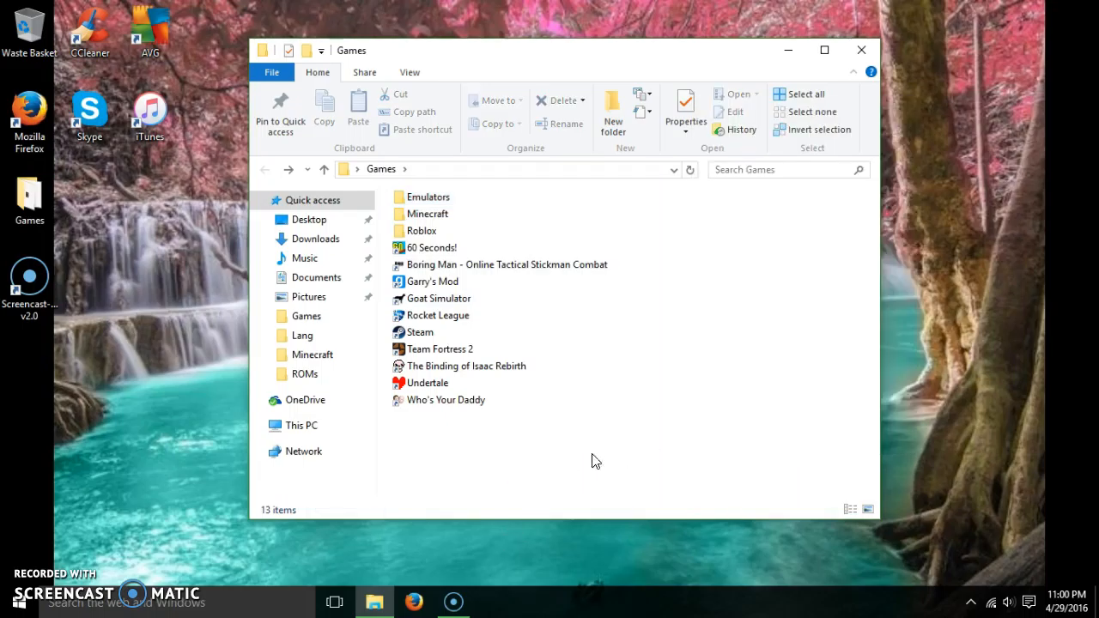
mouse_move(591, 381)
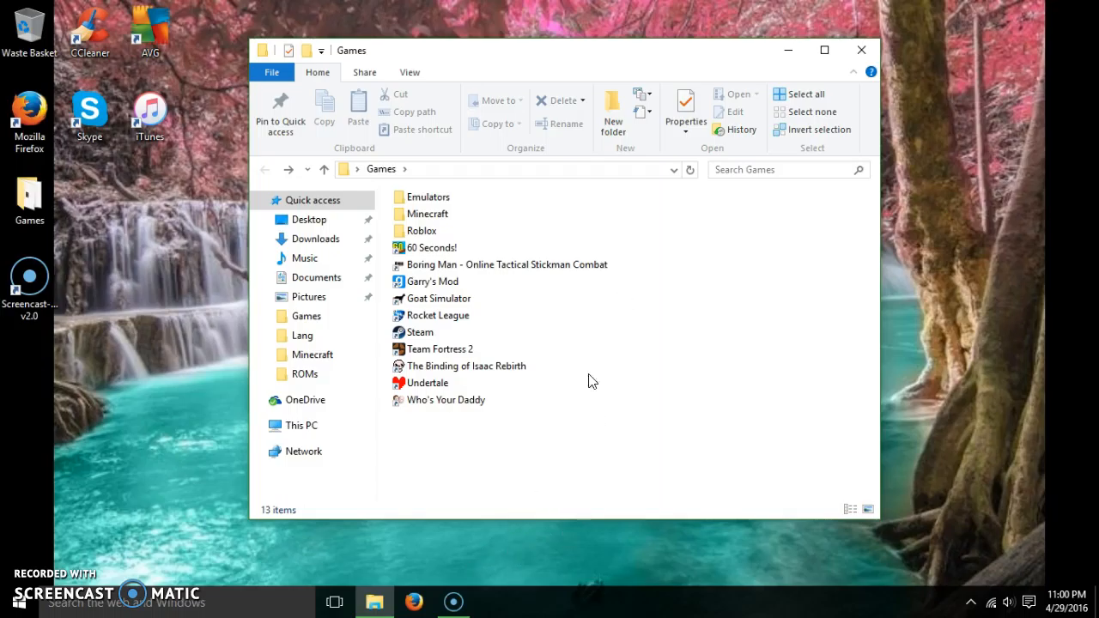
mouse_move(553, 485)
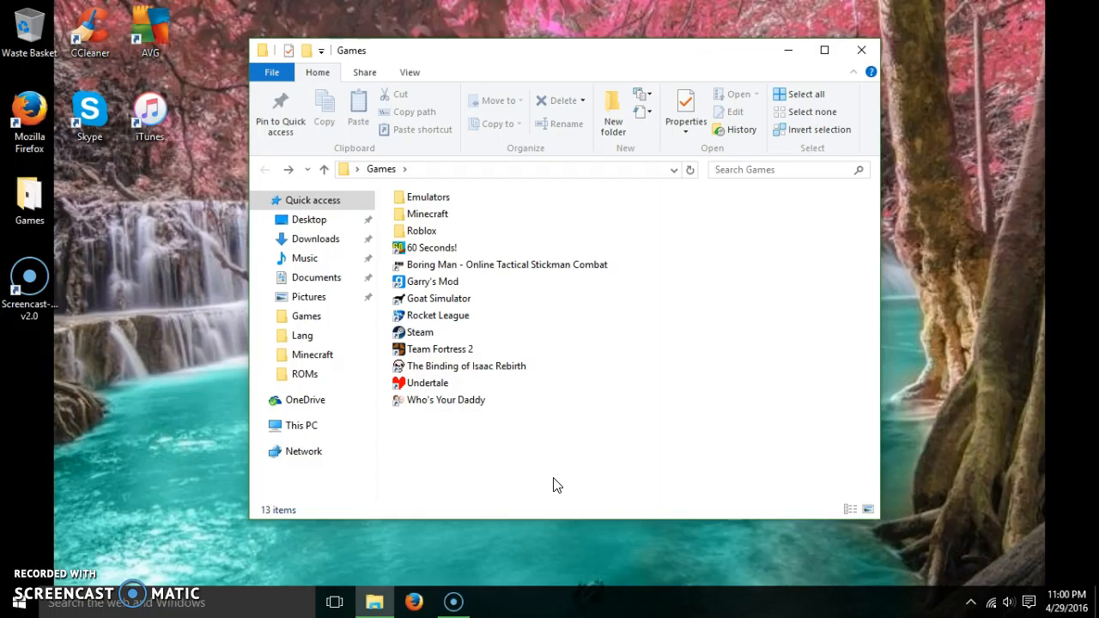
mouse_move(841, 94)
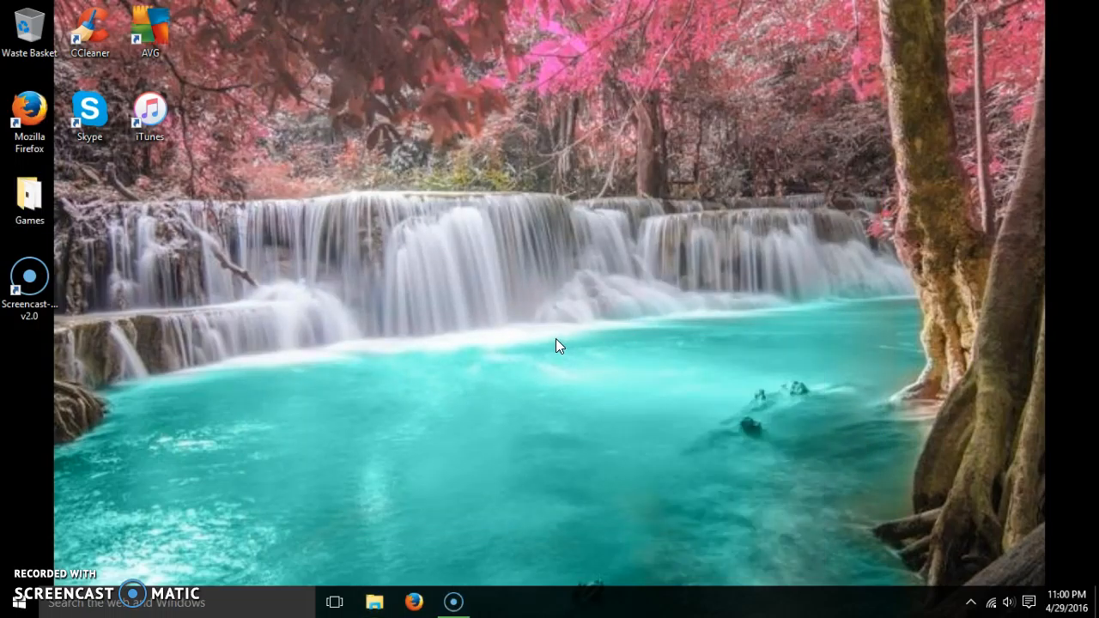
mouse_move(264, 467)
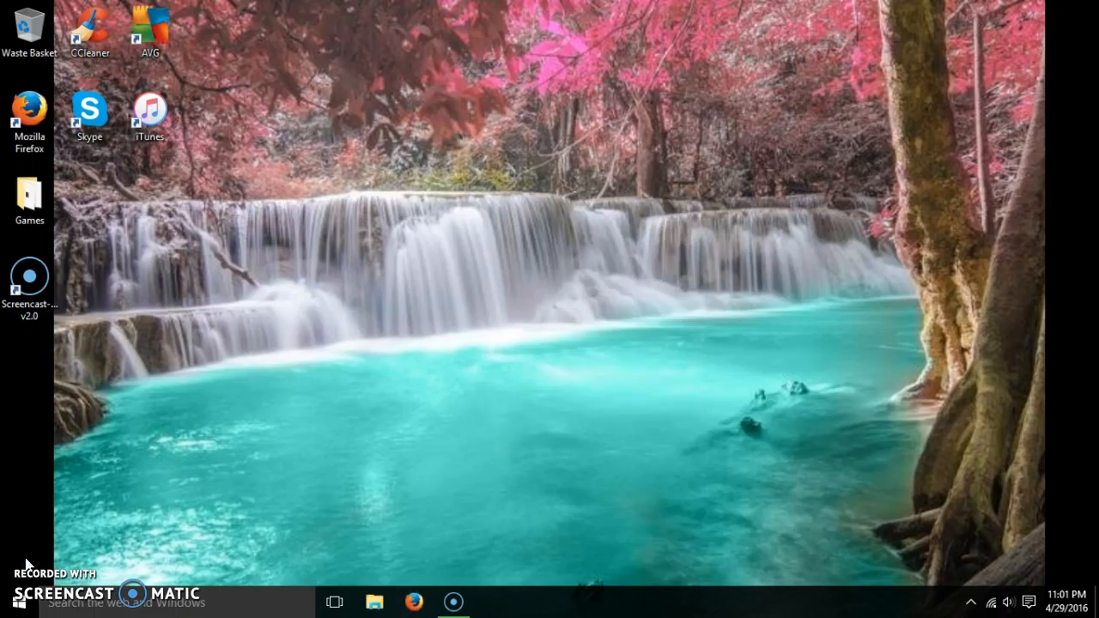
mouse_move(28, 563)
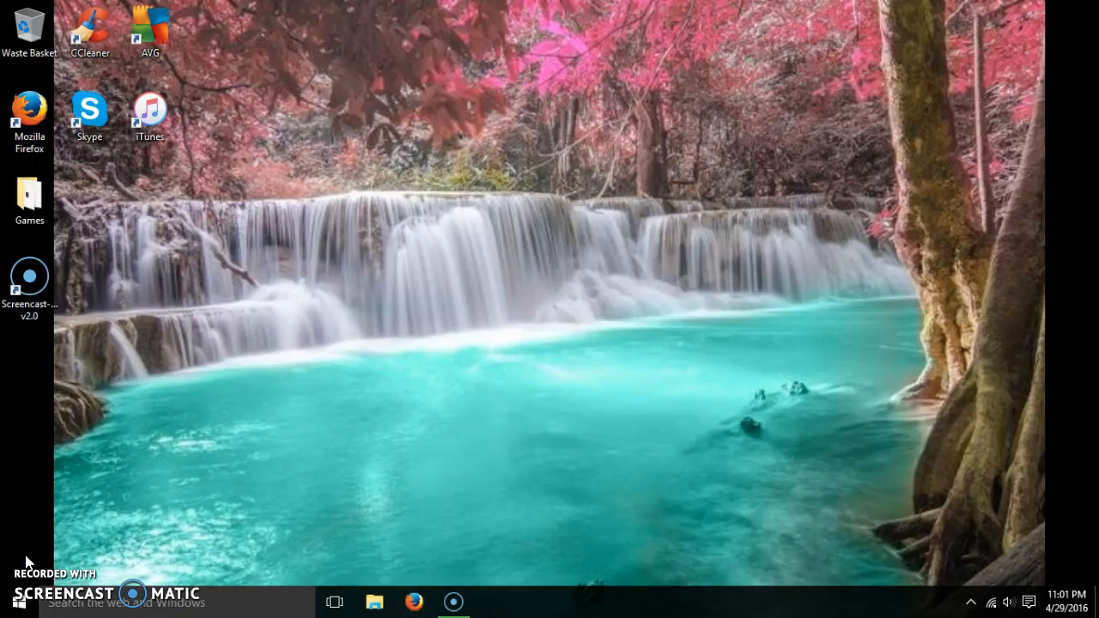